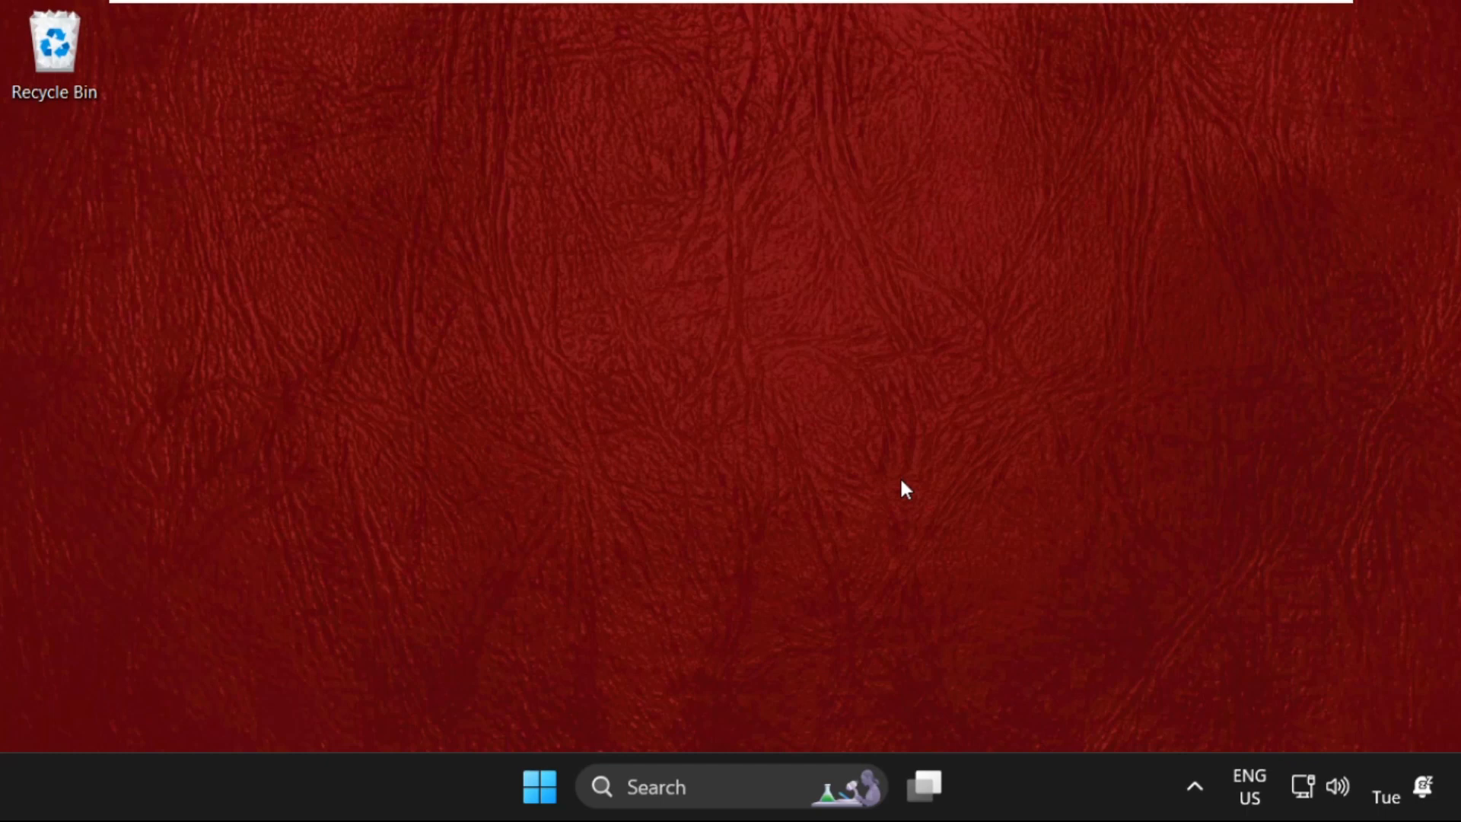
mouse_move(739, 676)
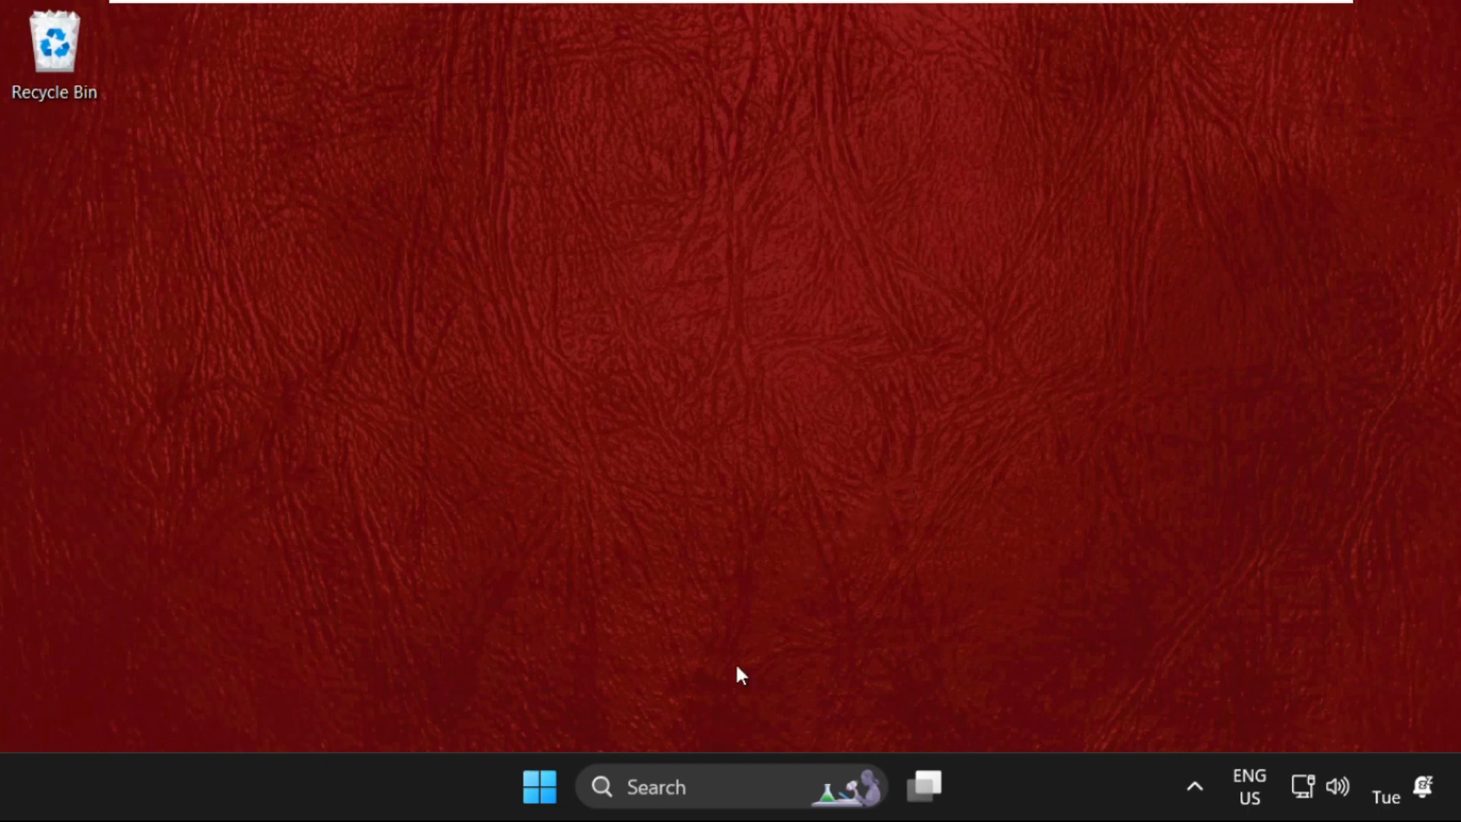
Type 'settings' into the taskbar search so the Settings app is the best match.
right_click(540, 786)
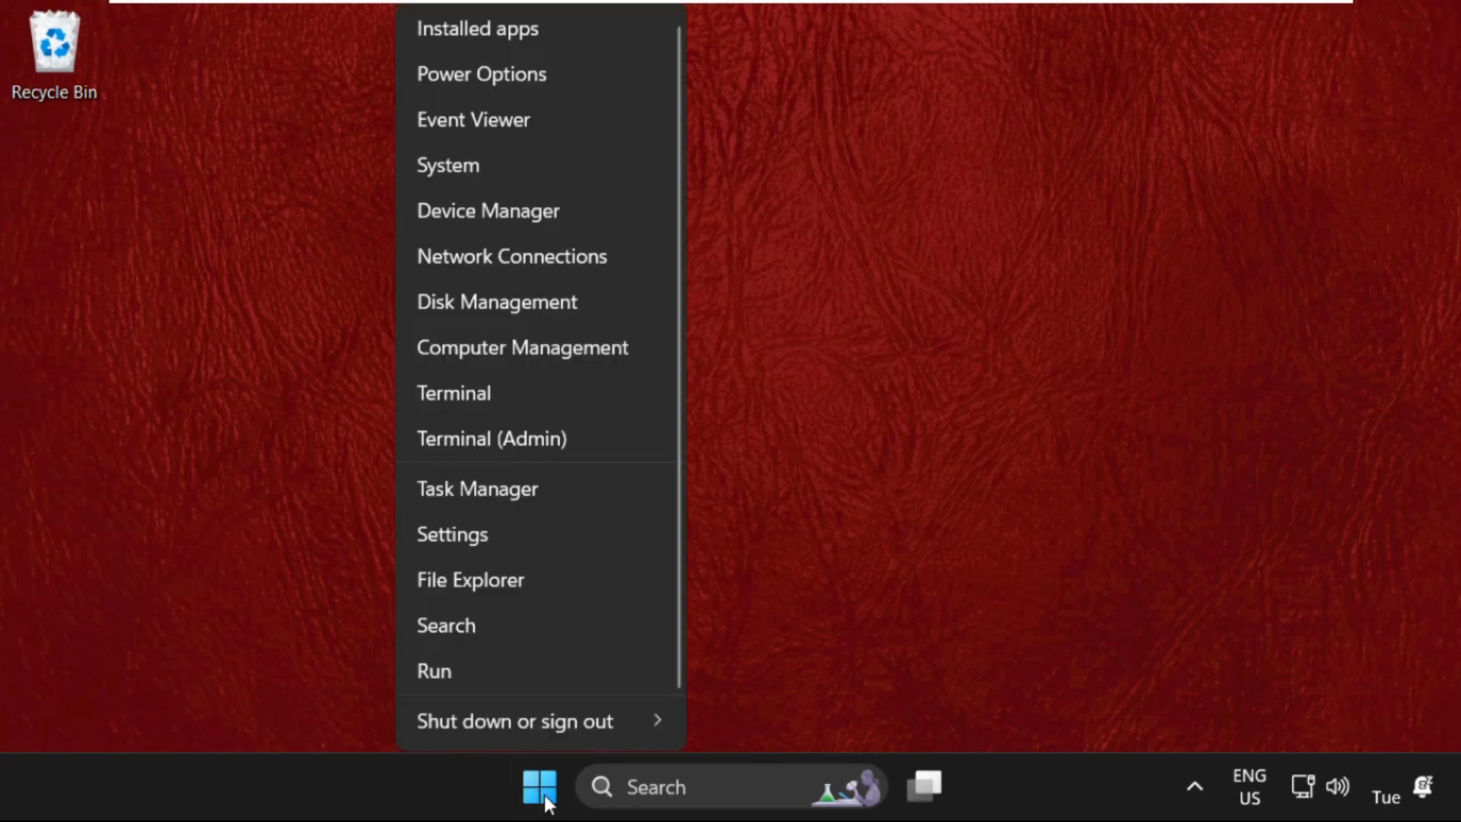
mouse_move(452, 532)
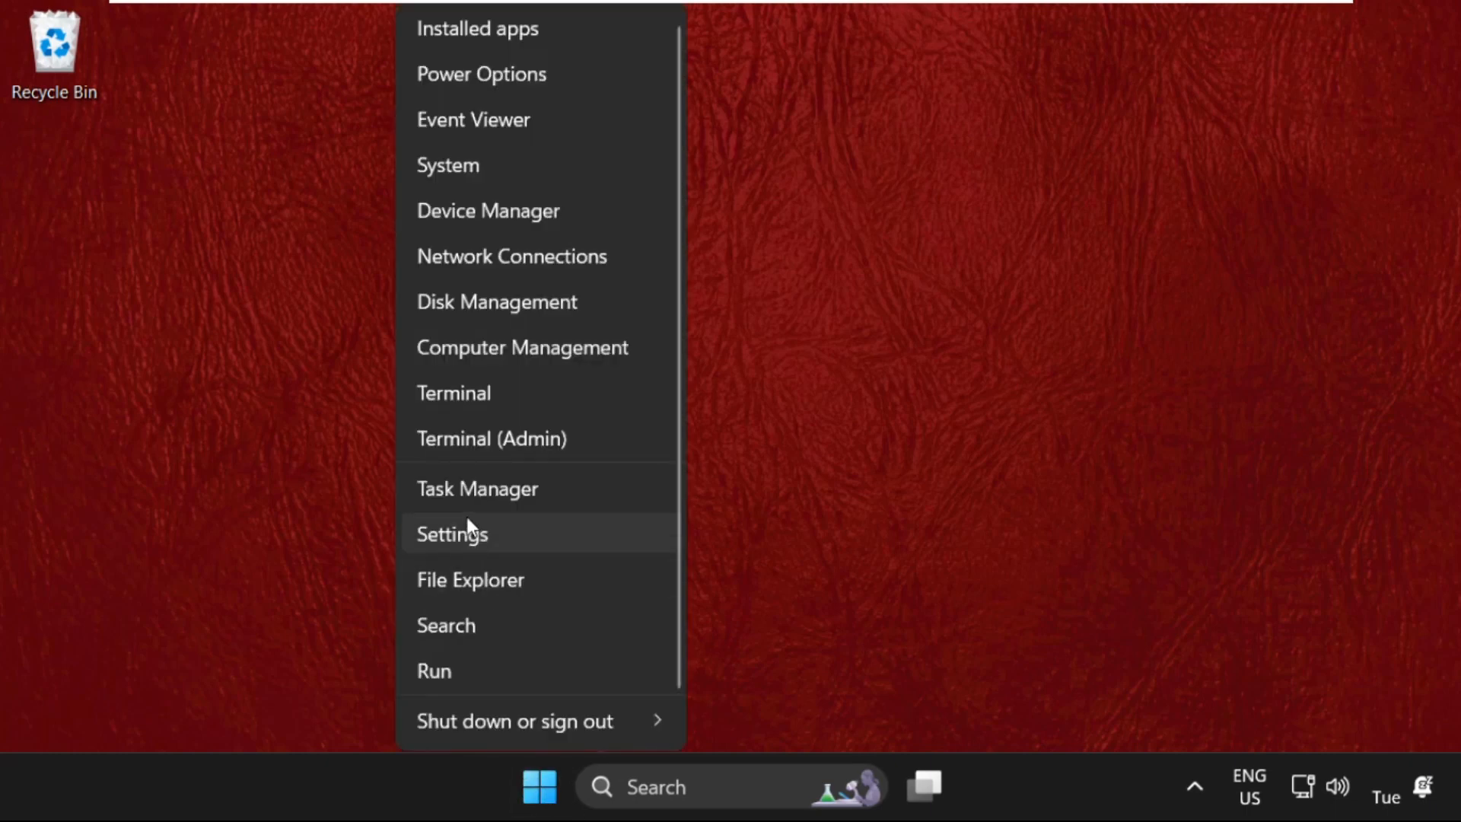
mouse_move(657, 787)
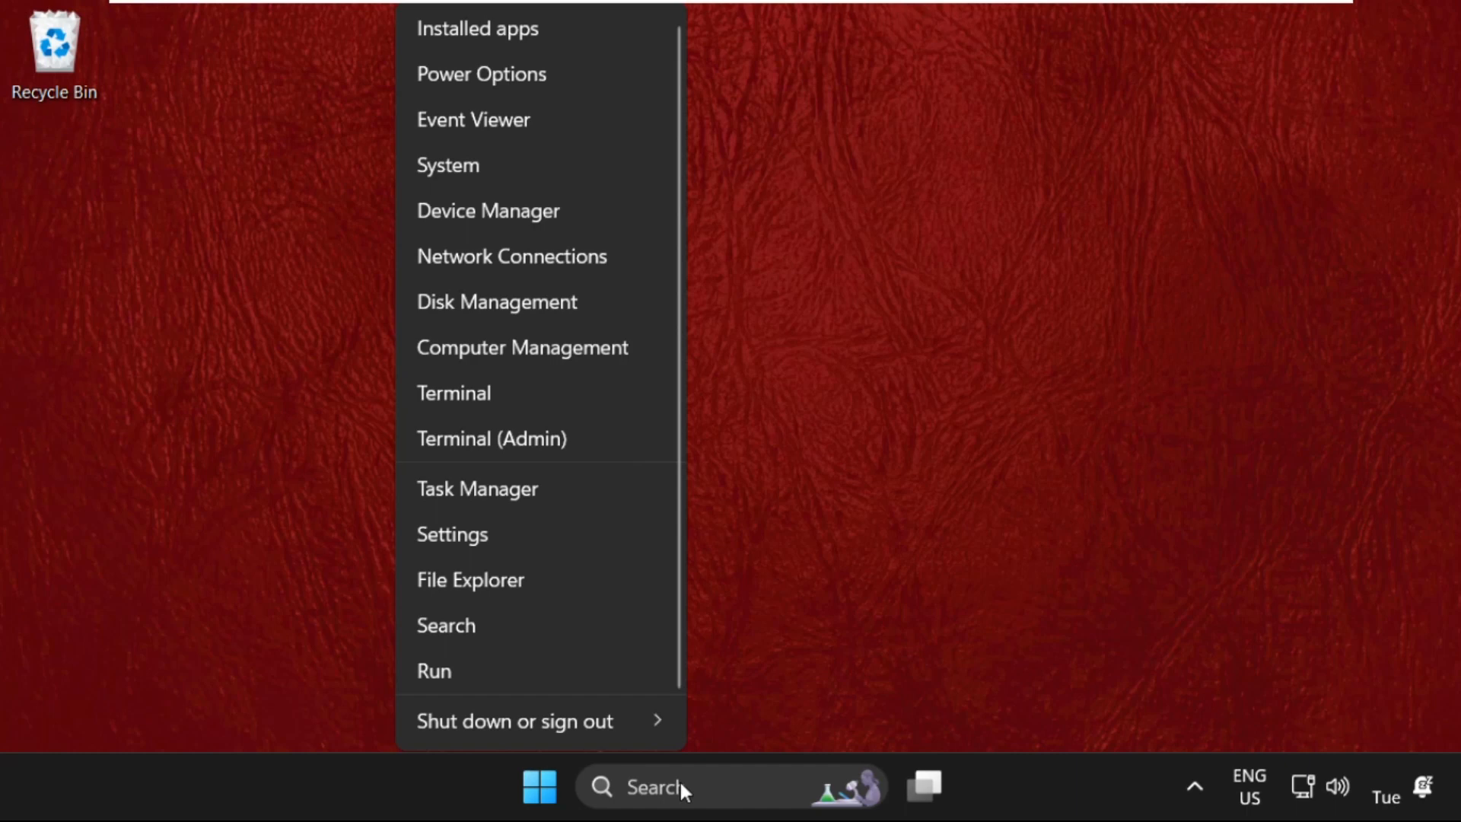
text(s)
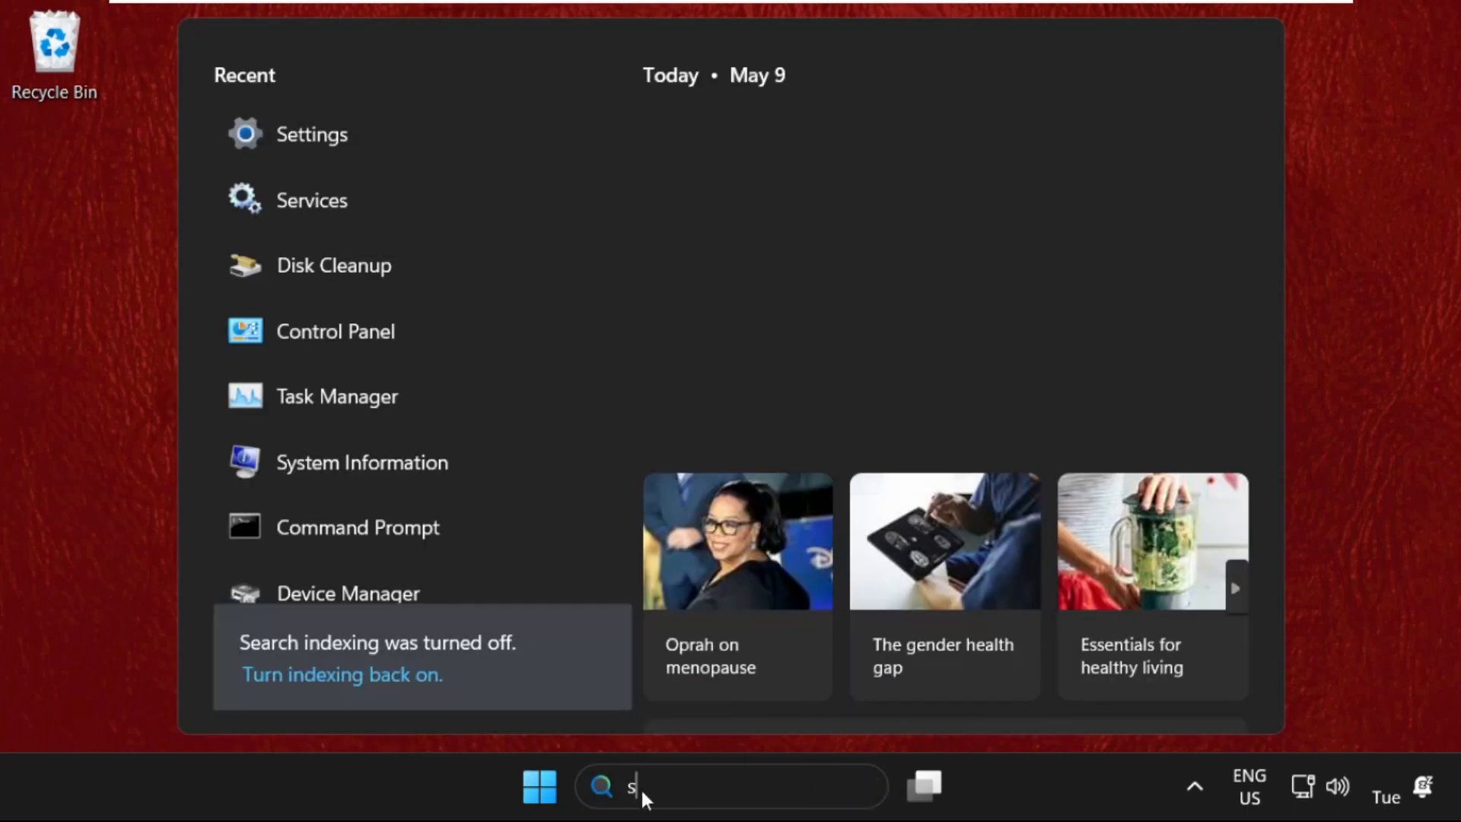
text(ettings)
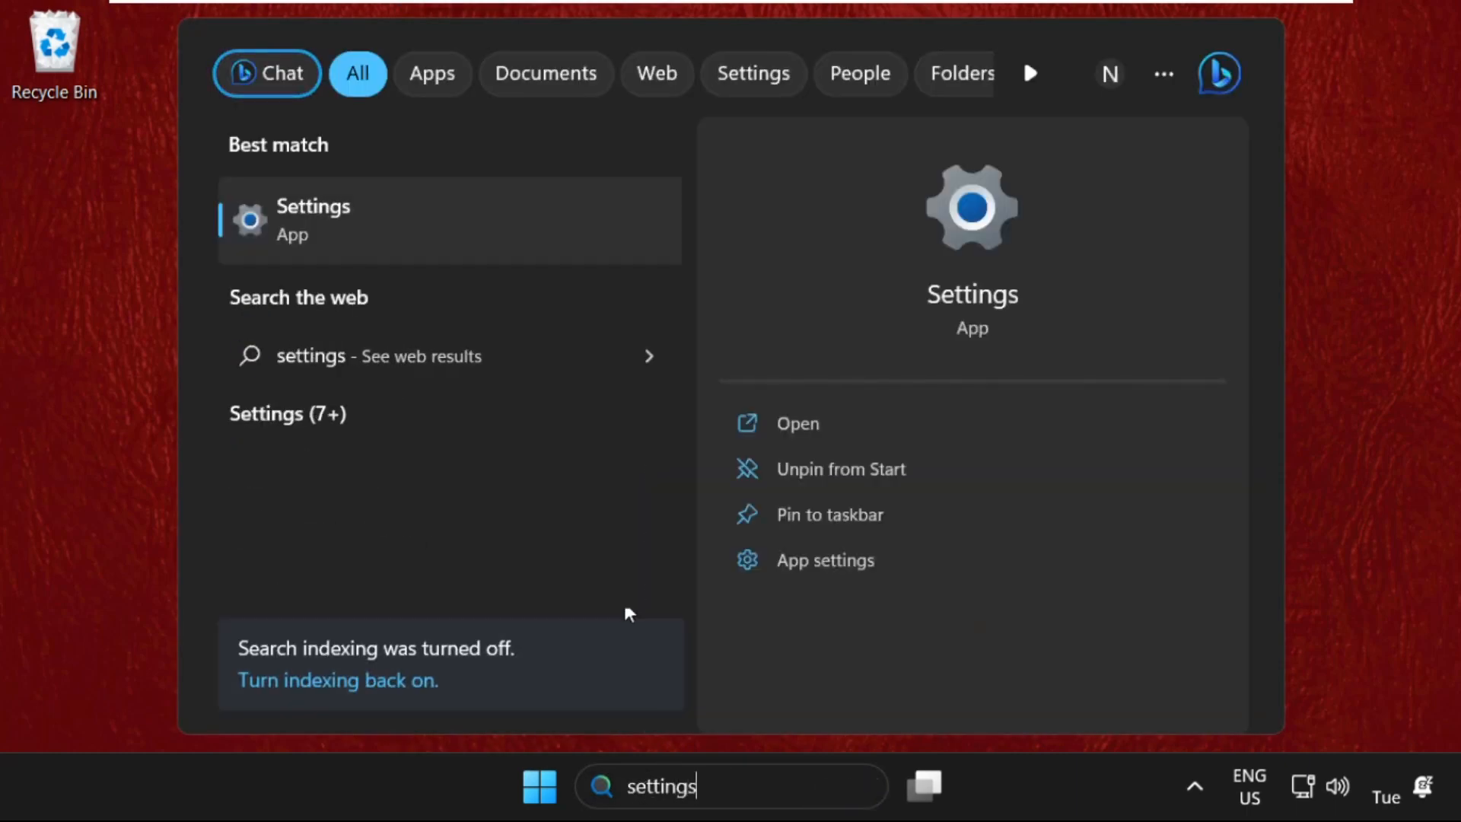
Launch Settings from the search results and go to the Privacy & security page.
click(312, 220)
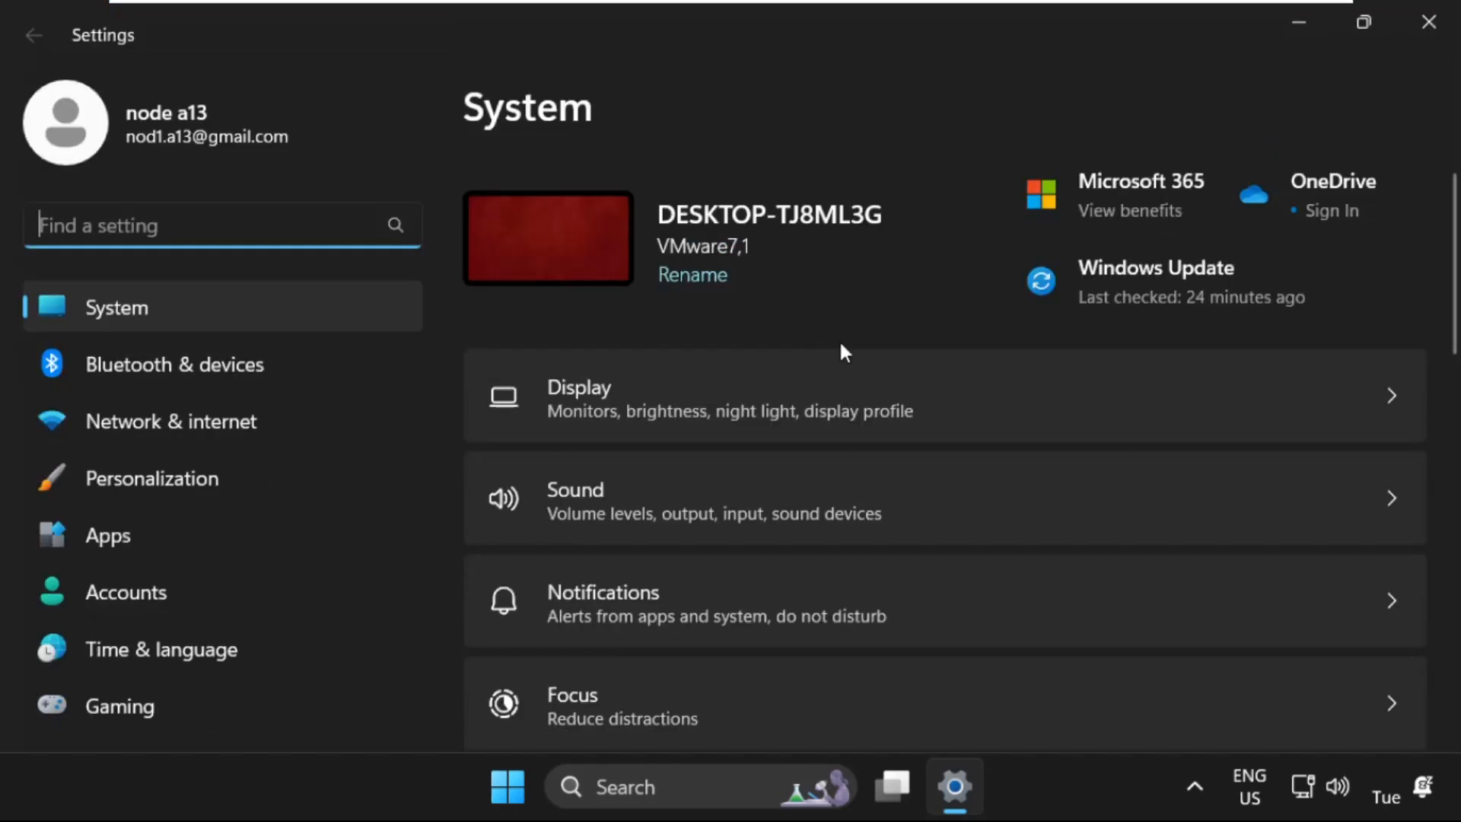
scroll(down, 3)
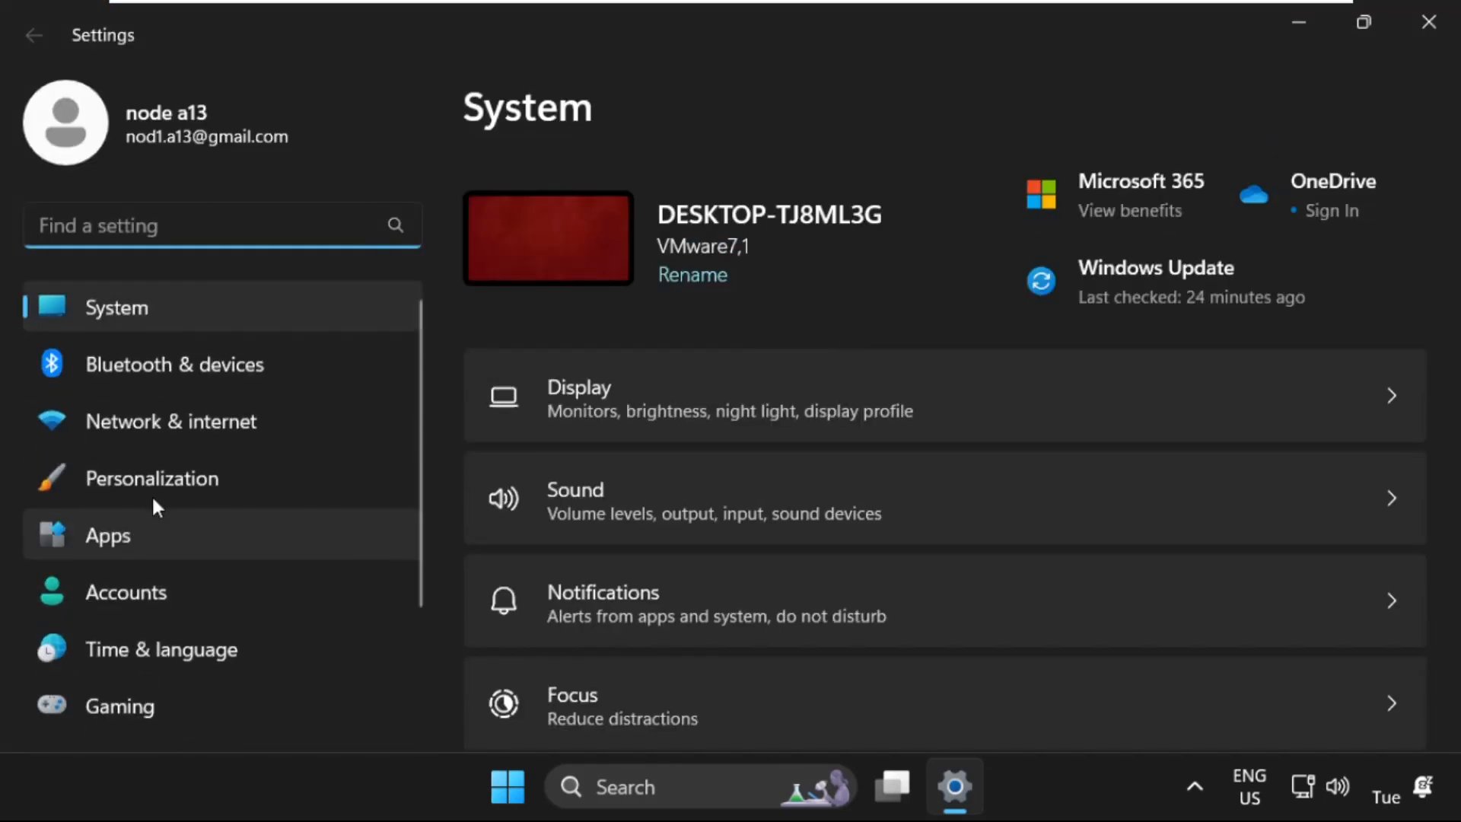
scroll(down, 3)
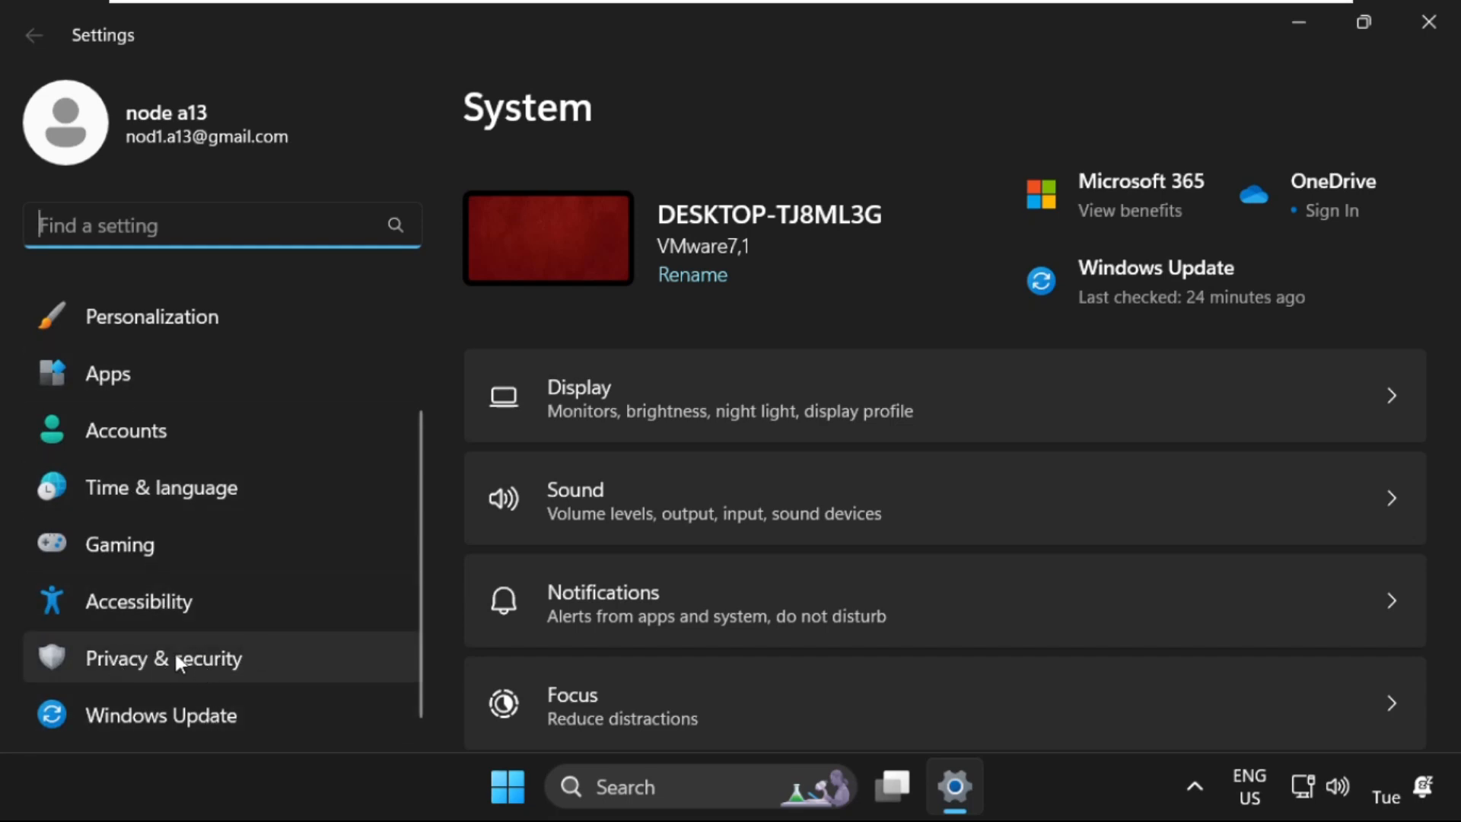
click(163, 657)
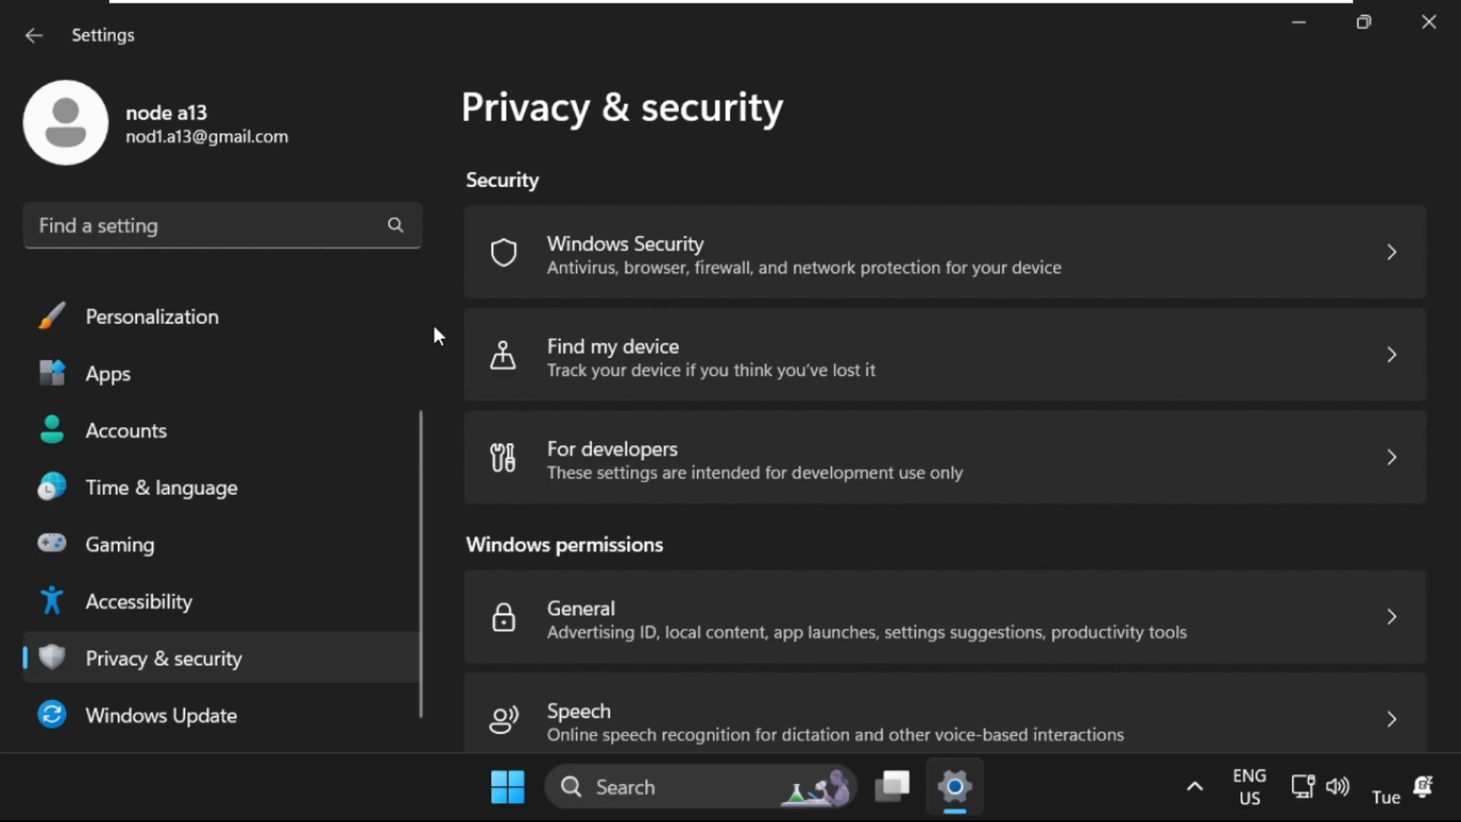
mouse_move(832, 36)
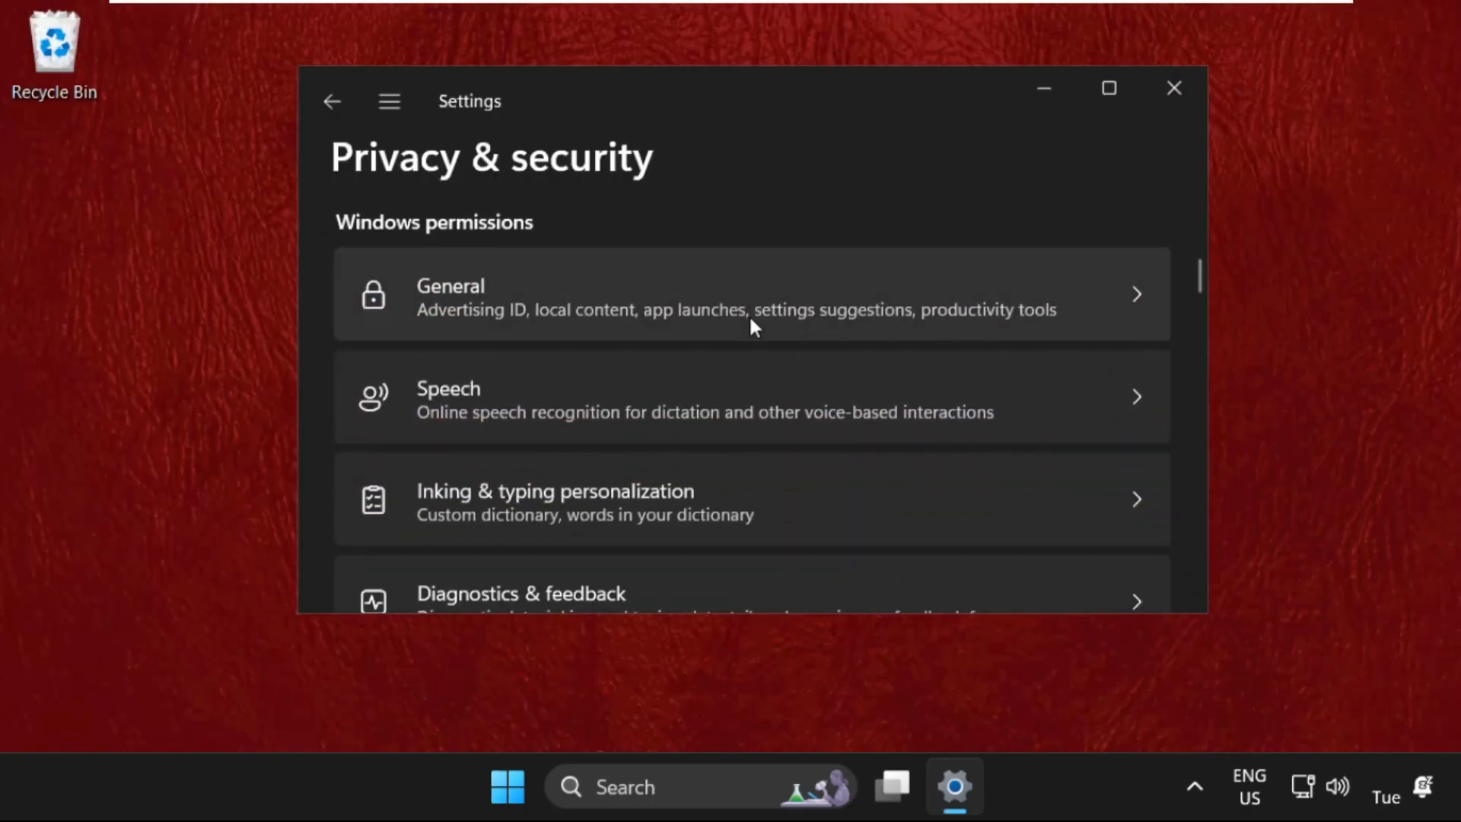
Scroll Privacy & security down to the App permissions Camera entry.
scroll(down, 3)
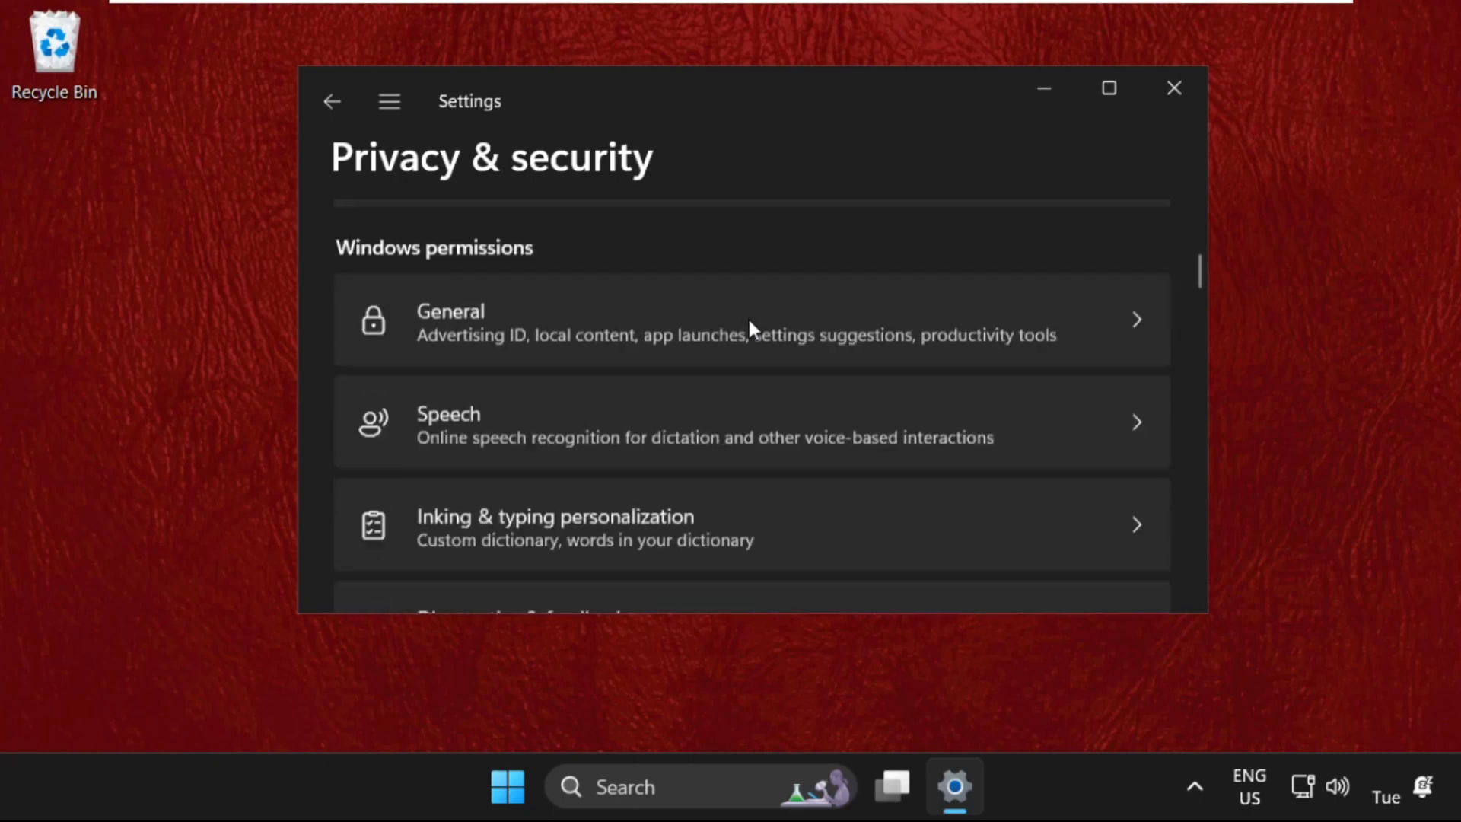
scroll(down, 3)
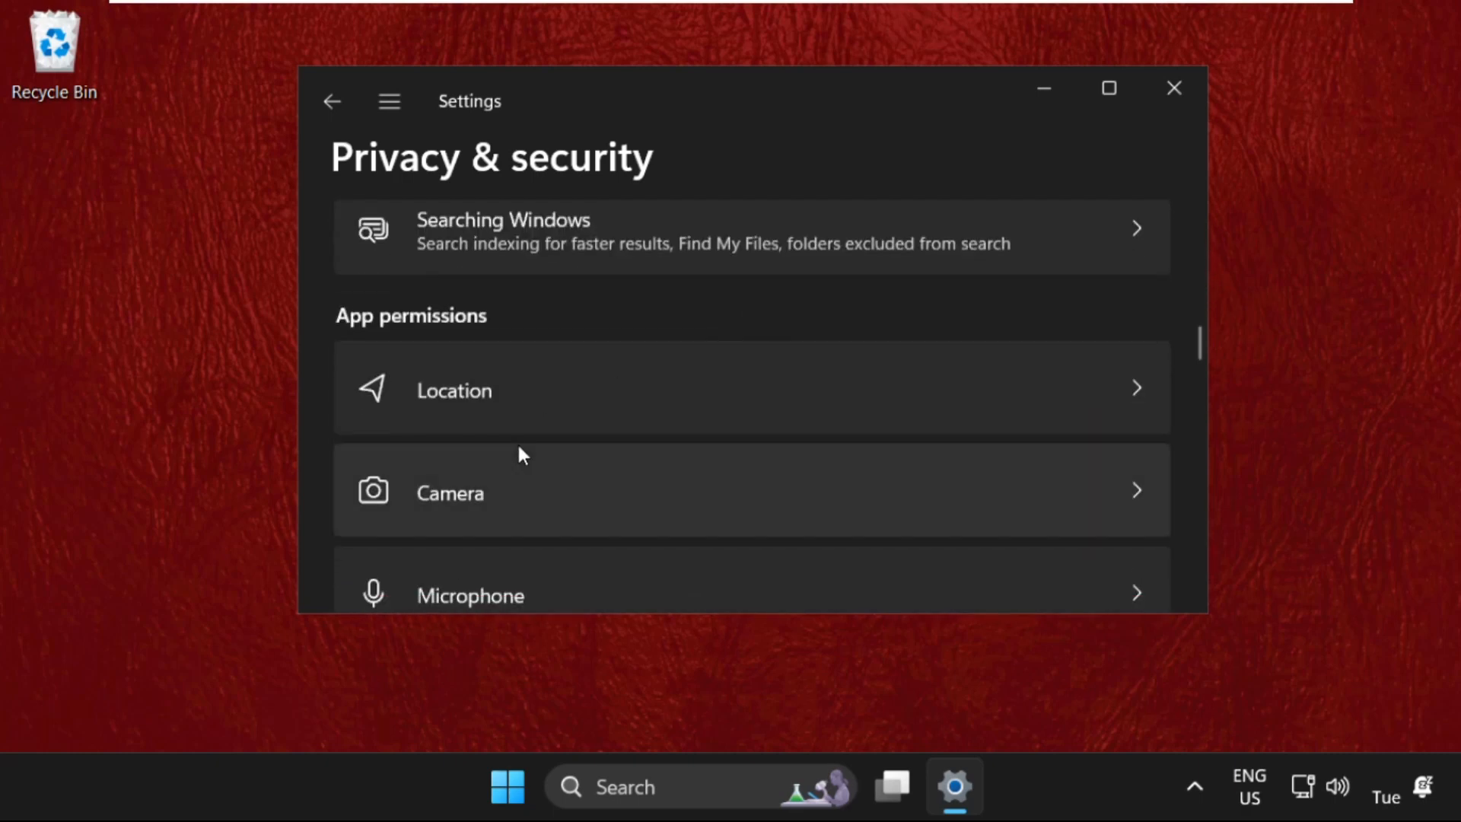
scroll(down, 3)
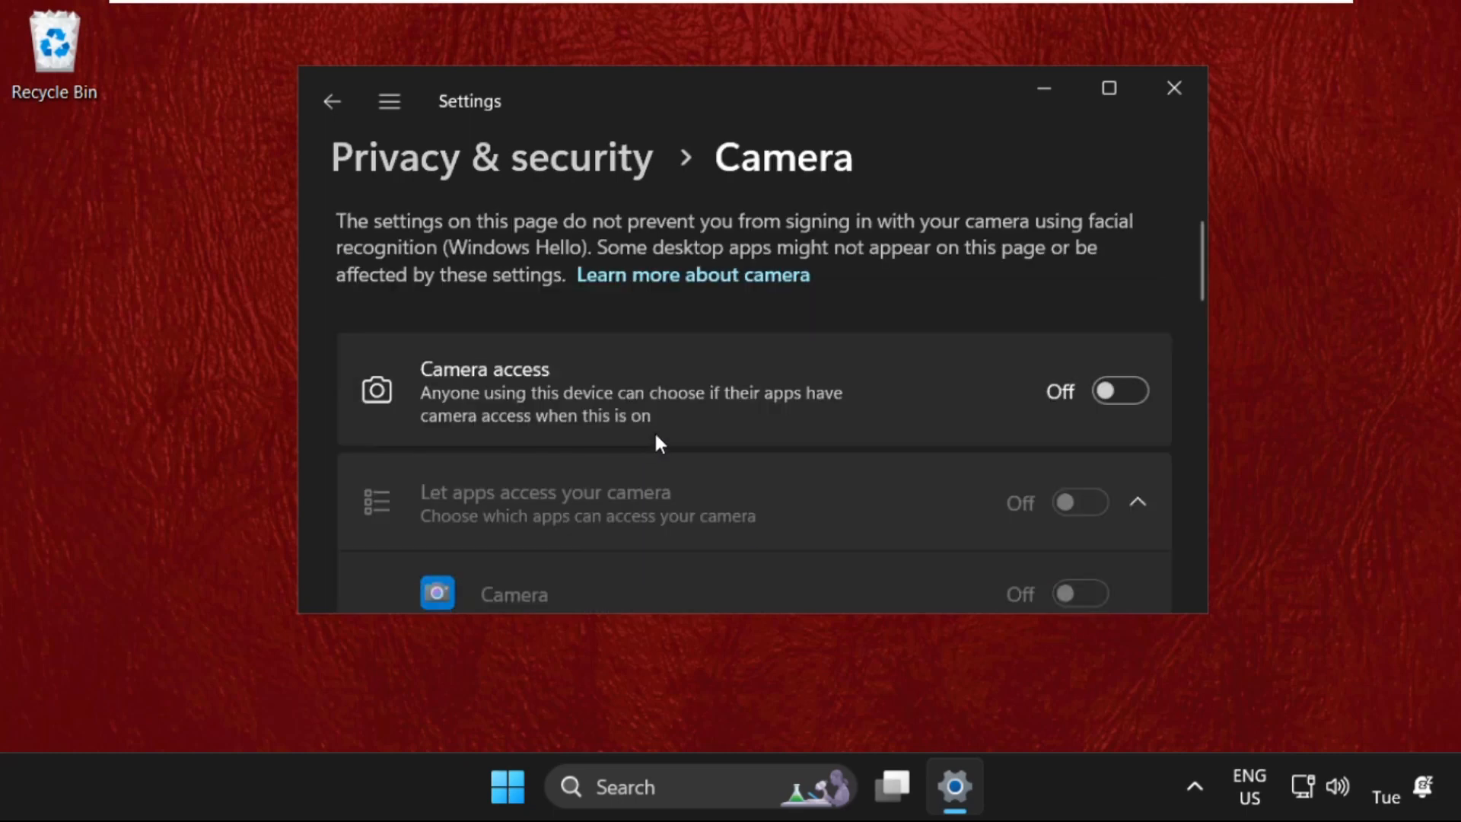
mouse_move(934, 432)
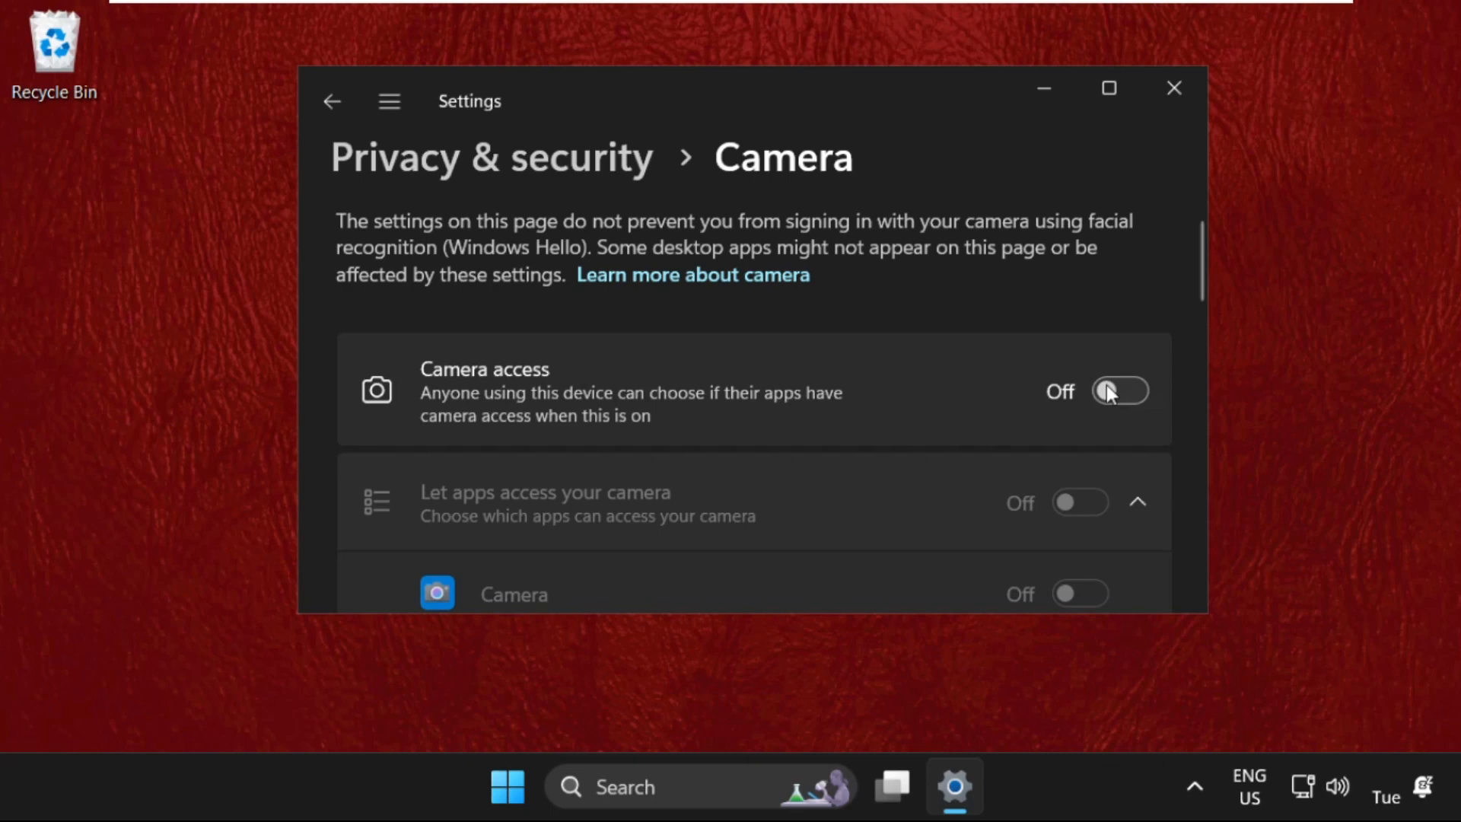
mouse_move(491, 398)
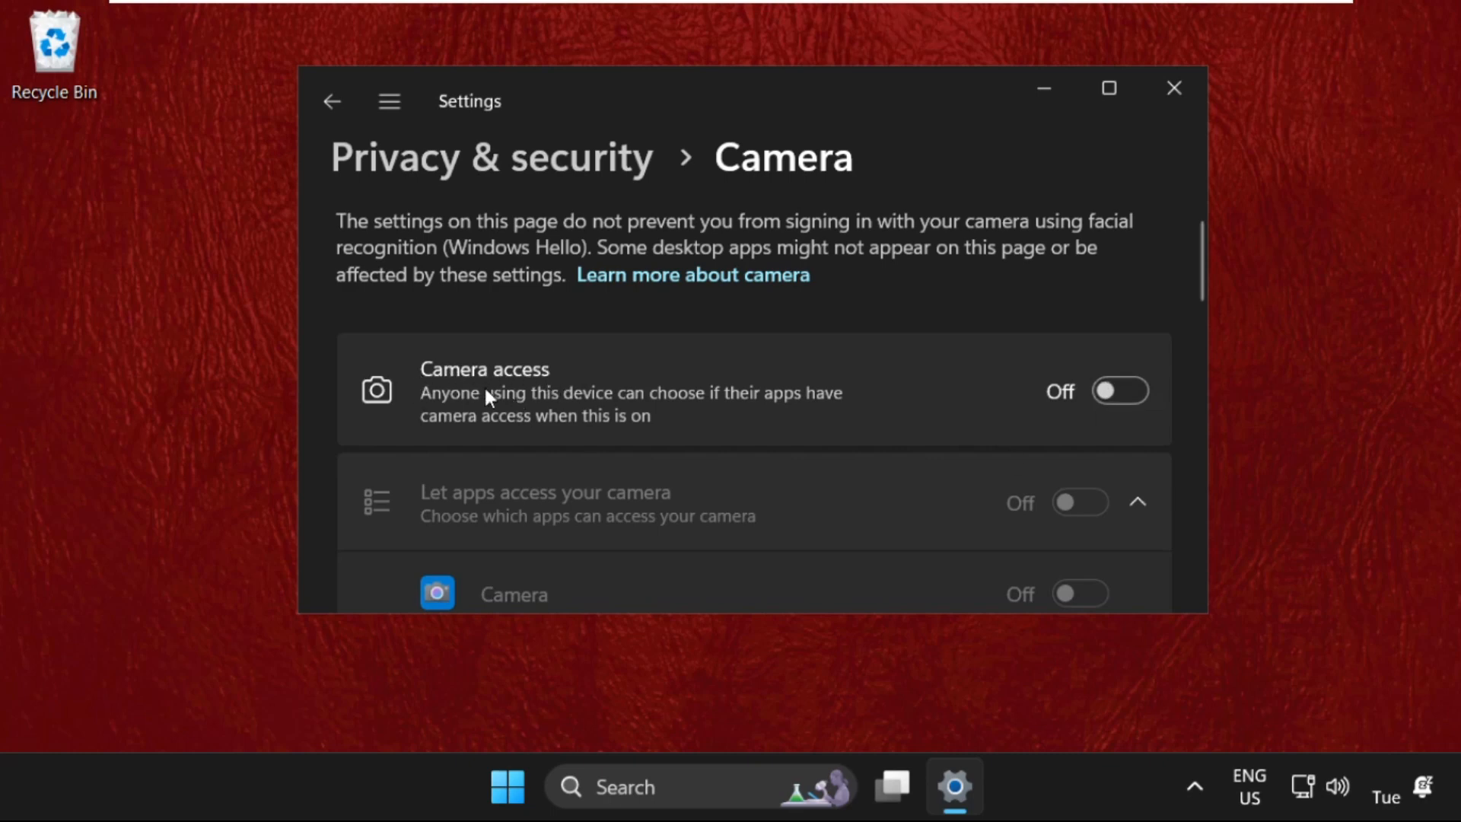
Switch on both Camera access and Let apps access your camera.
click(1121, 390)
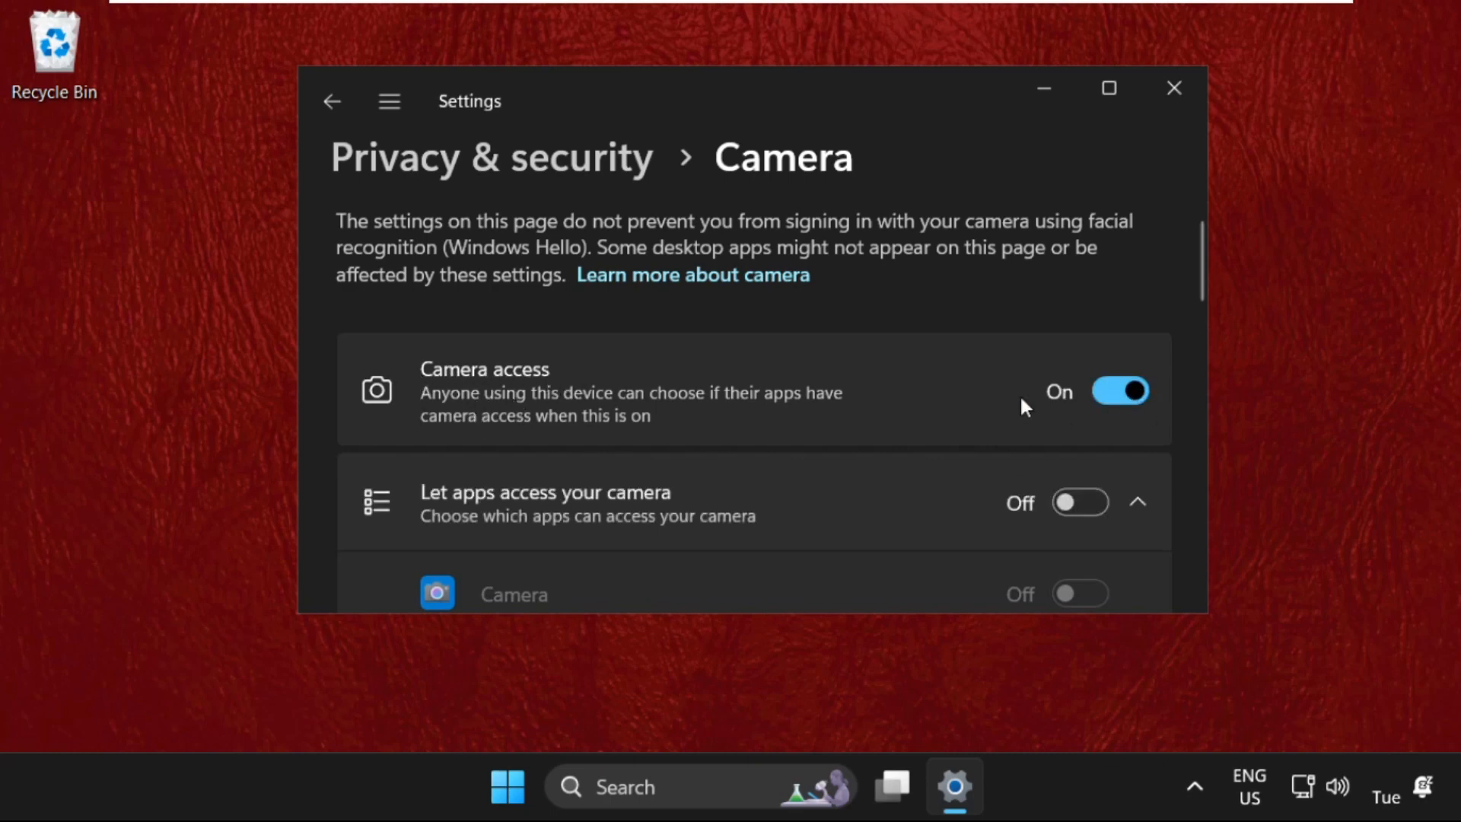
scroll(down, 3)
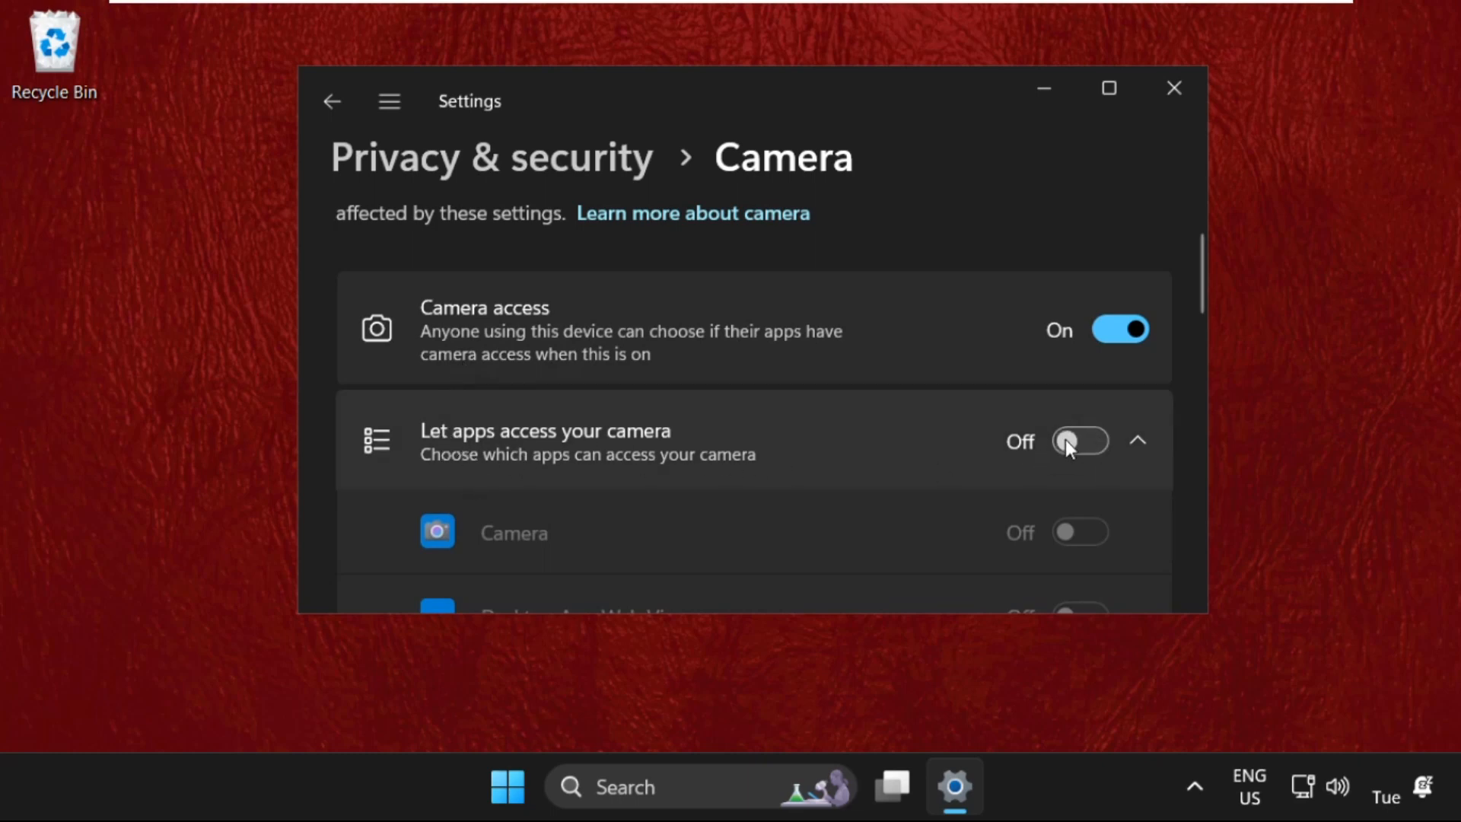
mouse_move(477, 453)
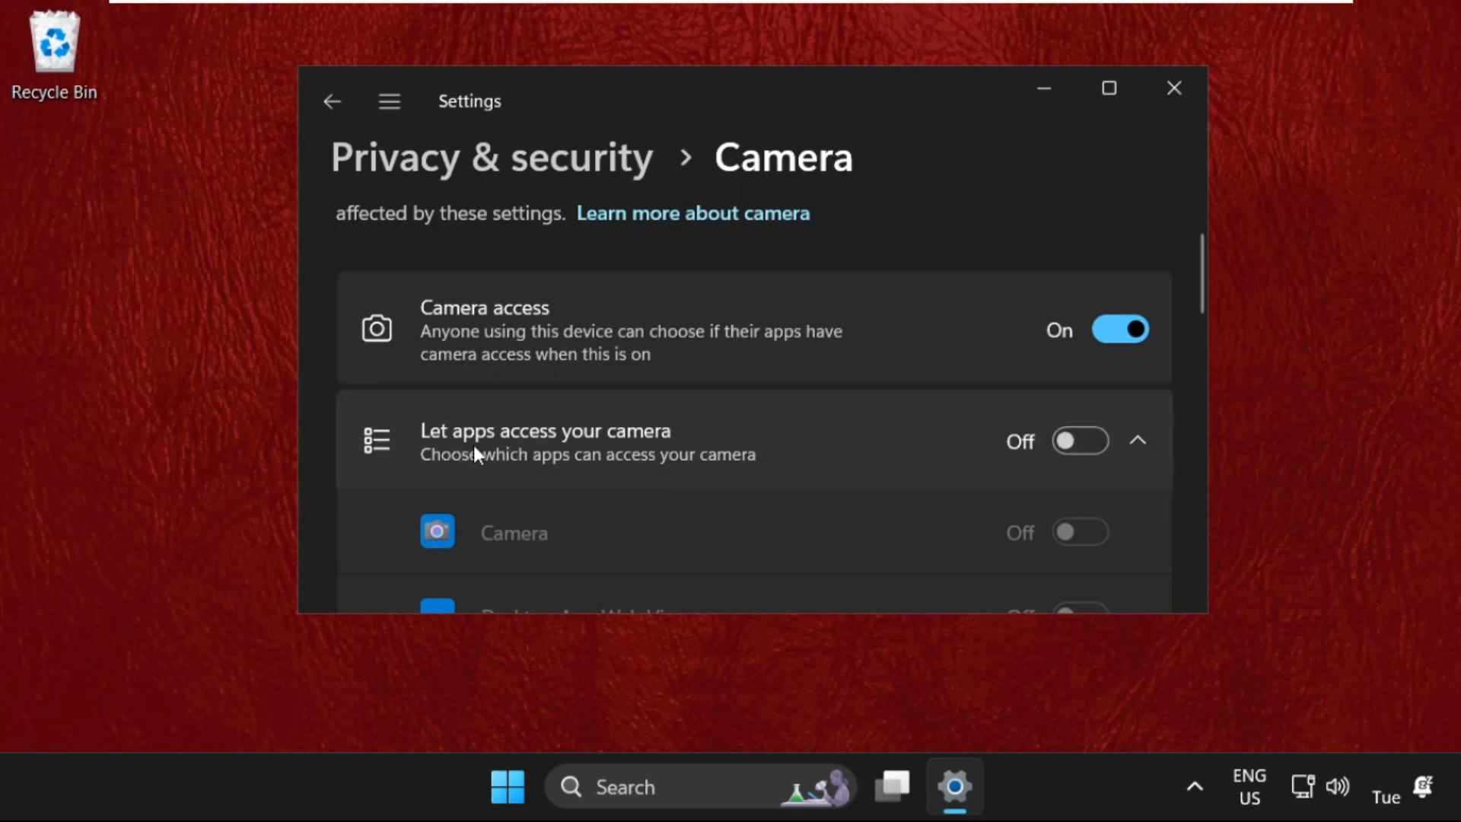
mouse_move(973, 457)
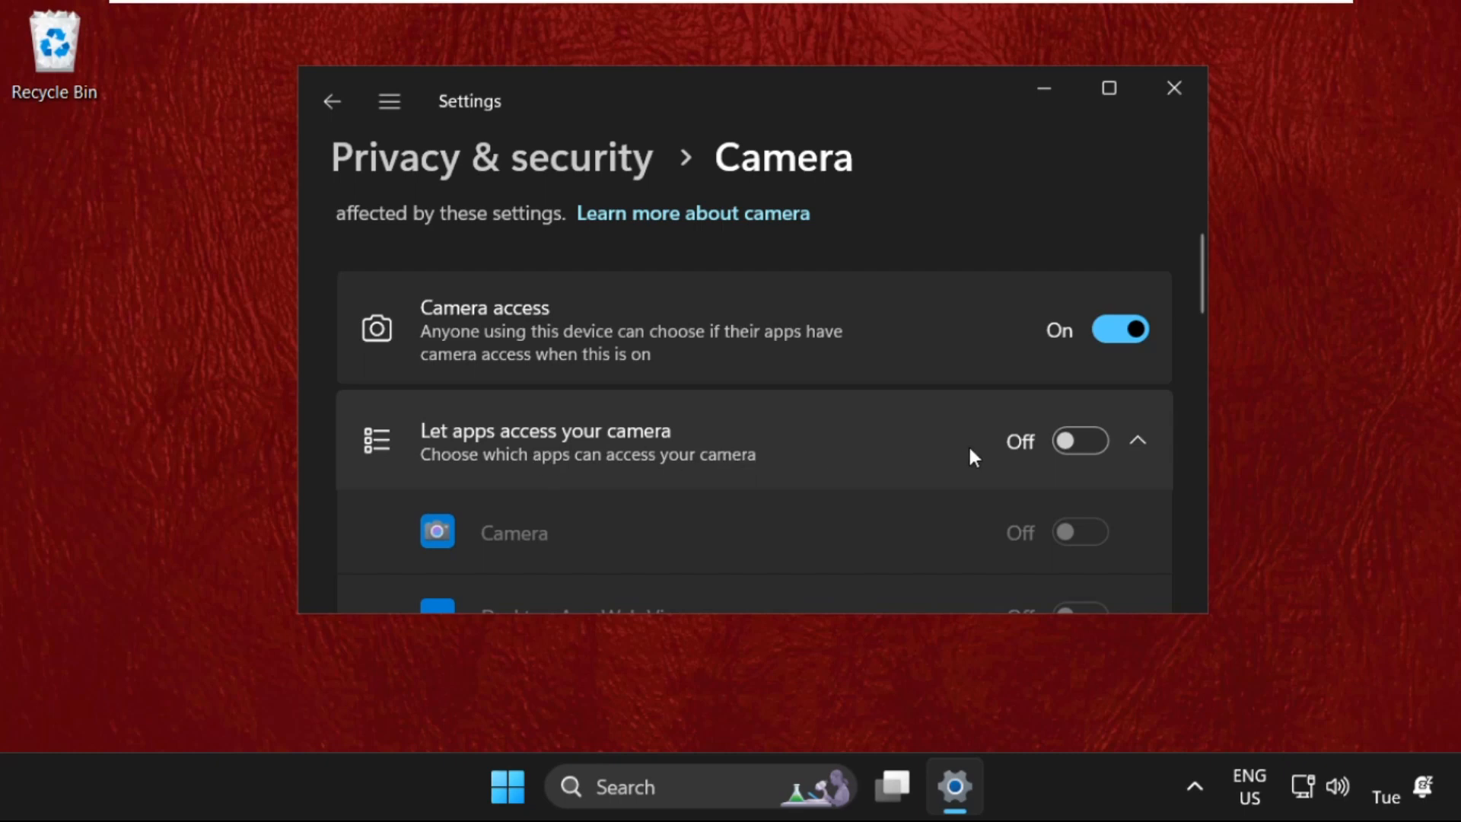
click(1080, 441)
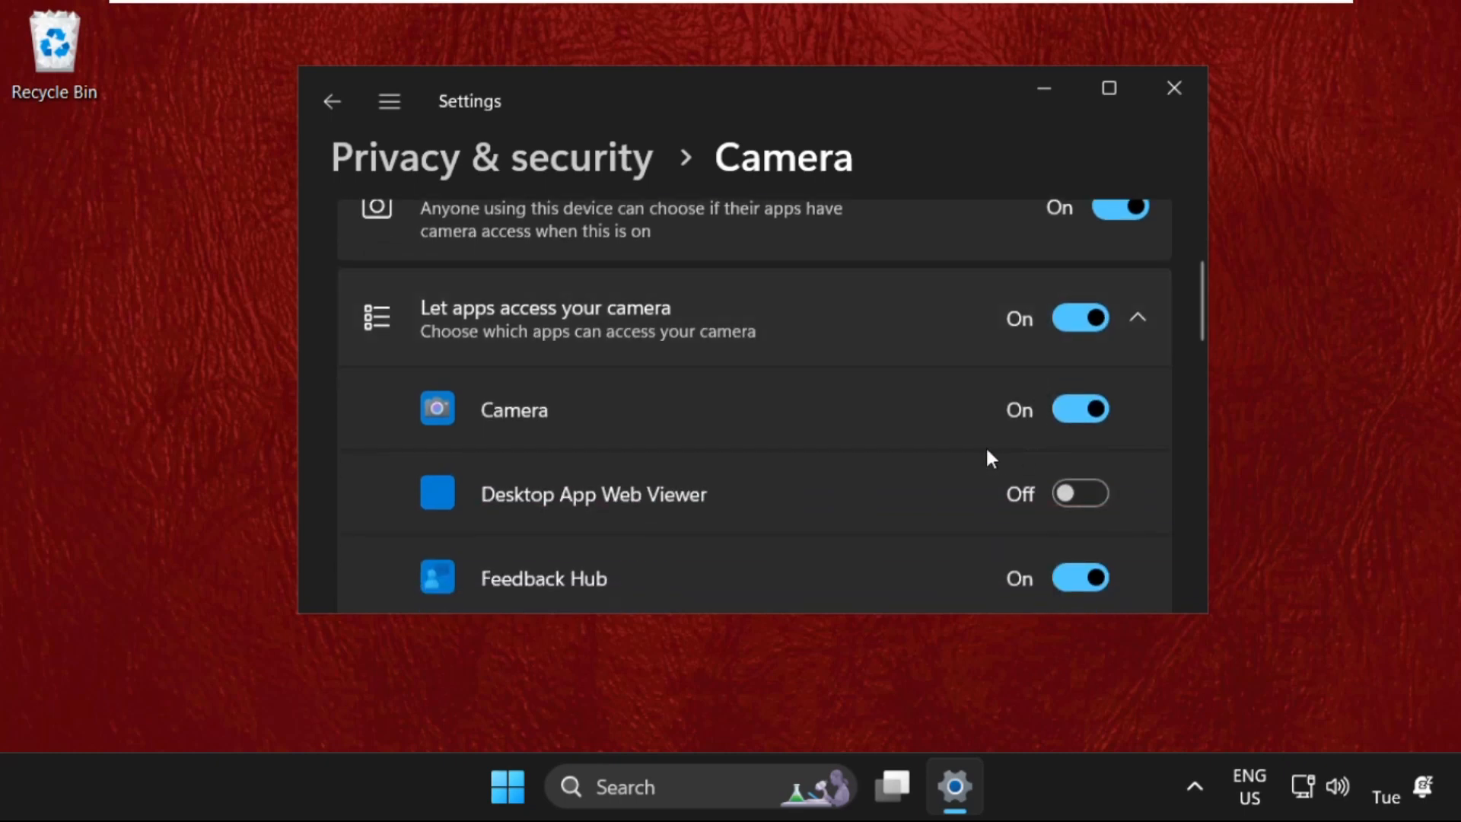
scroll(down, 3)
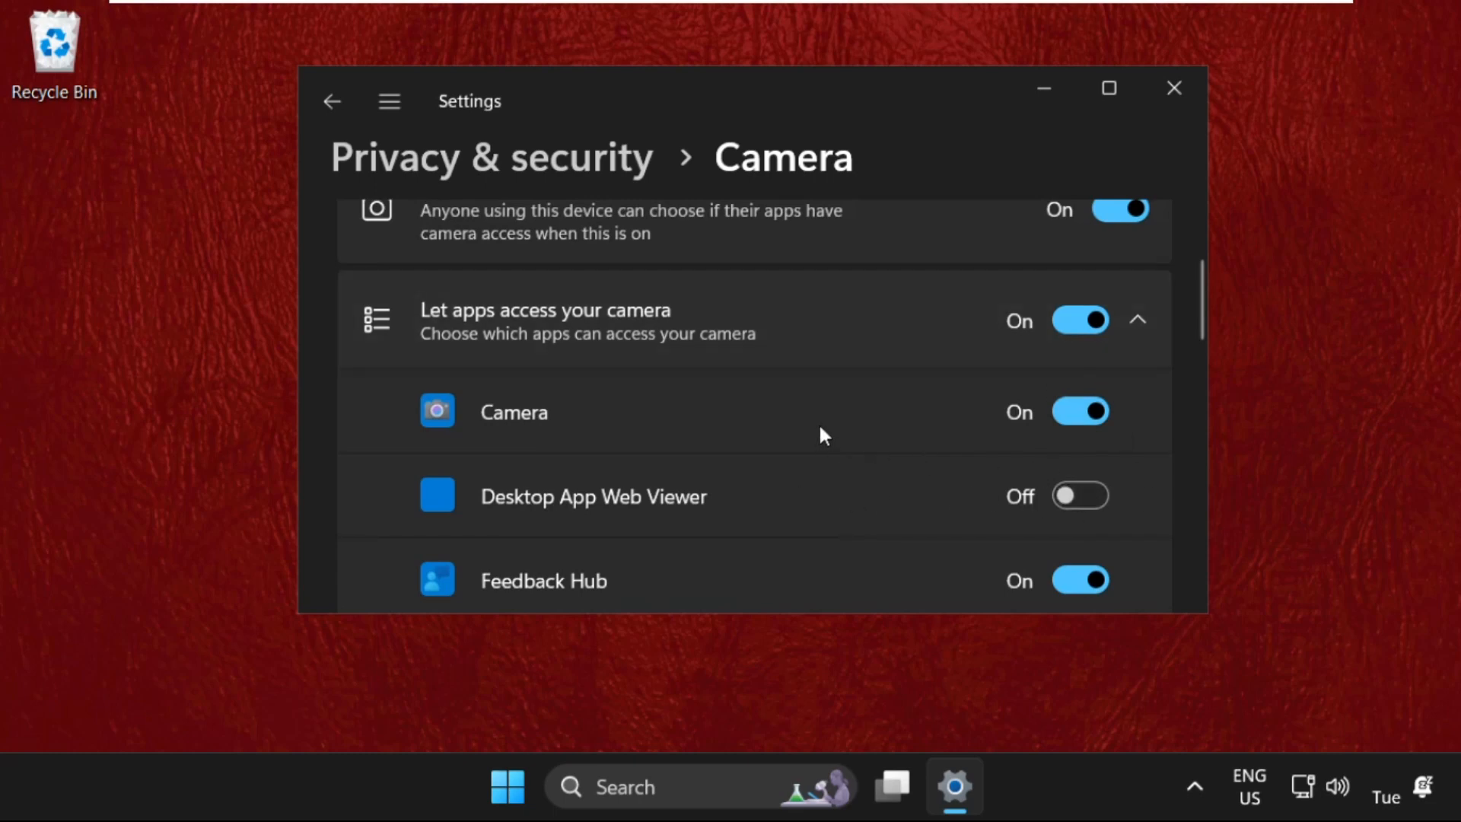
Turn on Let desktop apps access your camera, close Settings, and open Start's power options.
scroll(down, 3)
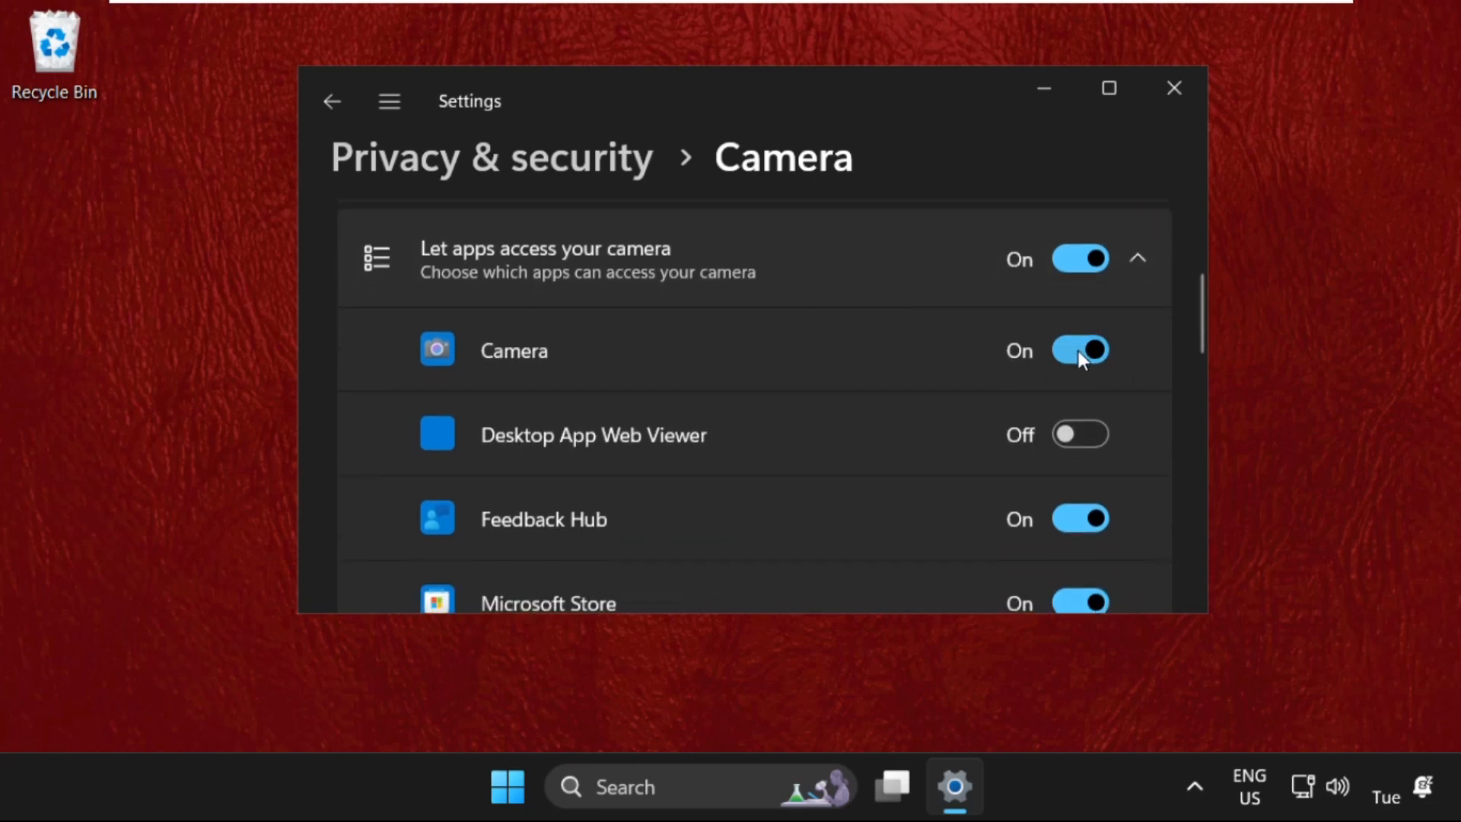
scroll(down, 3)
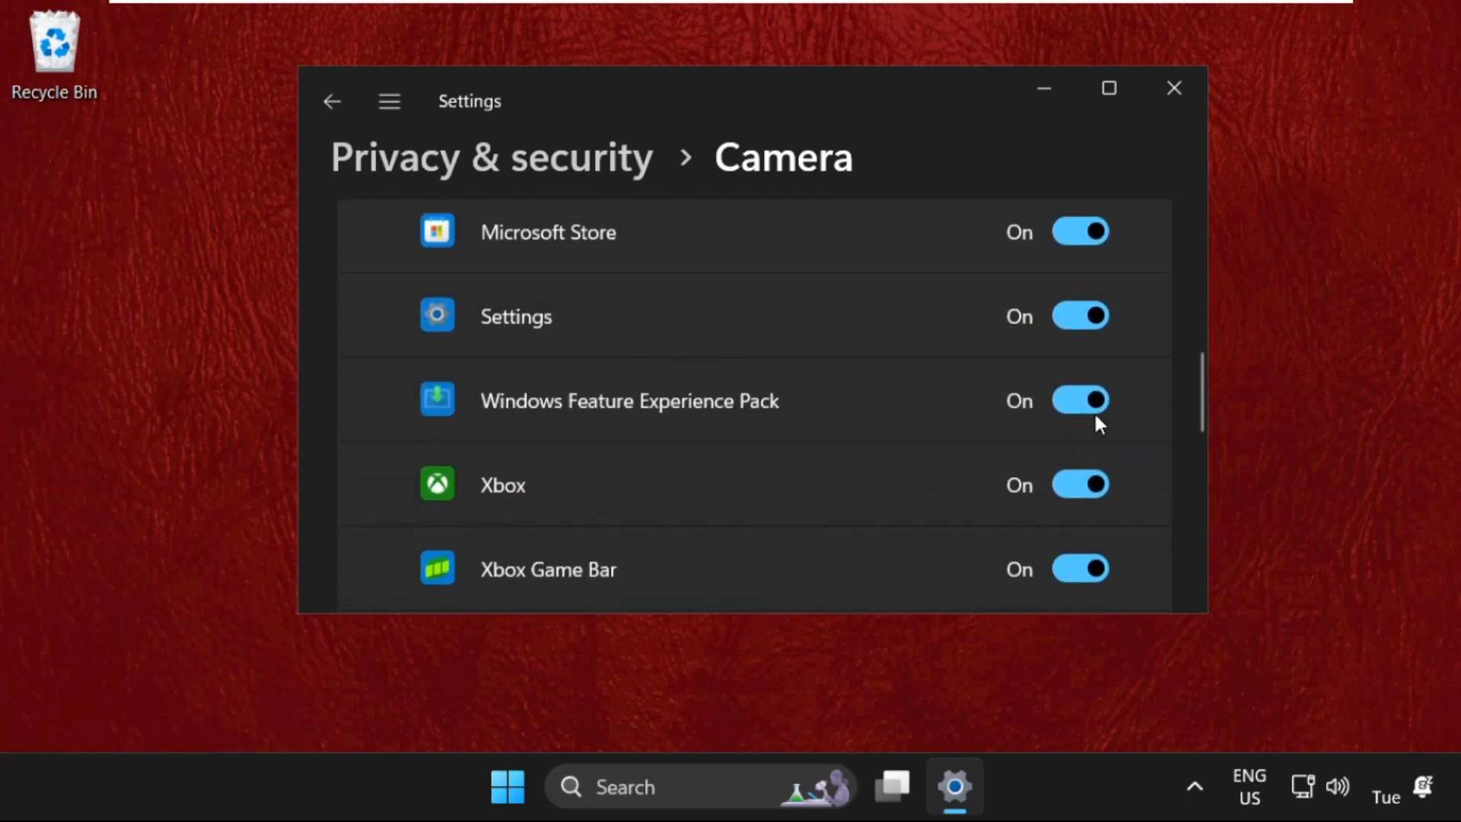
scroll(down, 3)
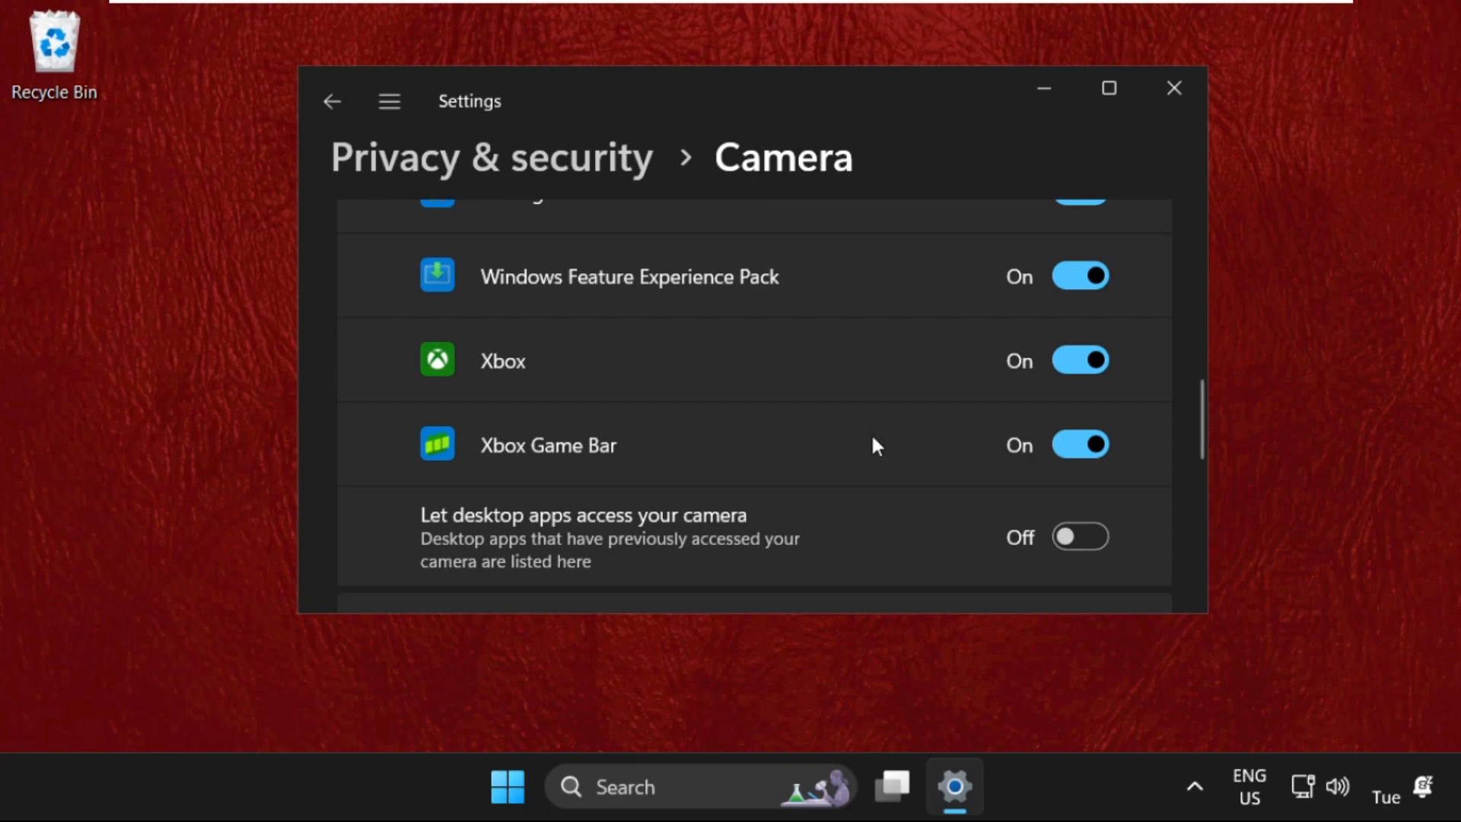
scroll(down, 3)
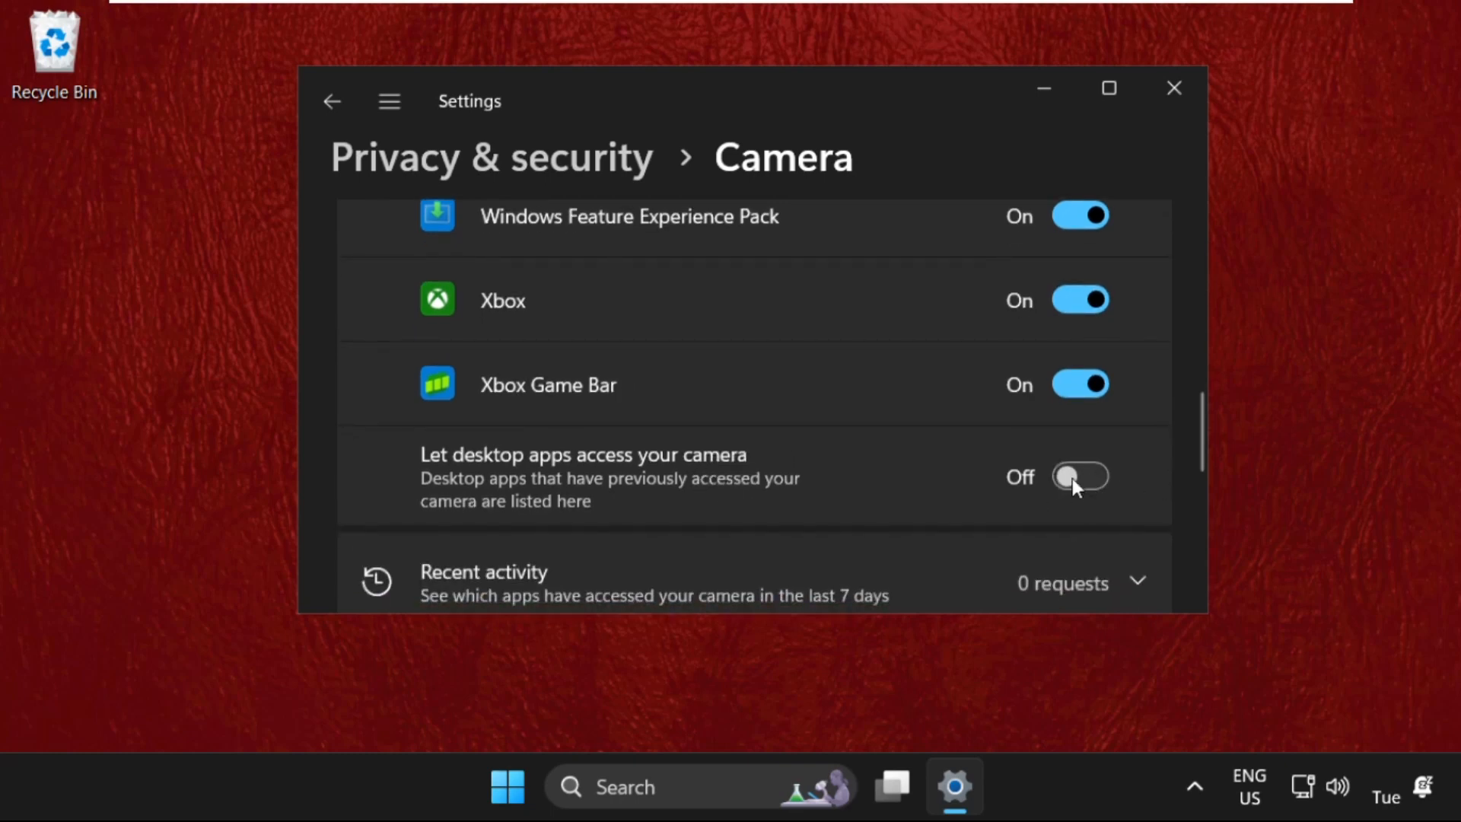
click(1080, 477)
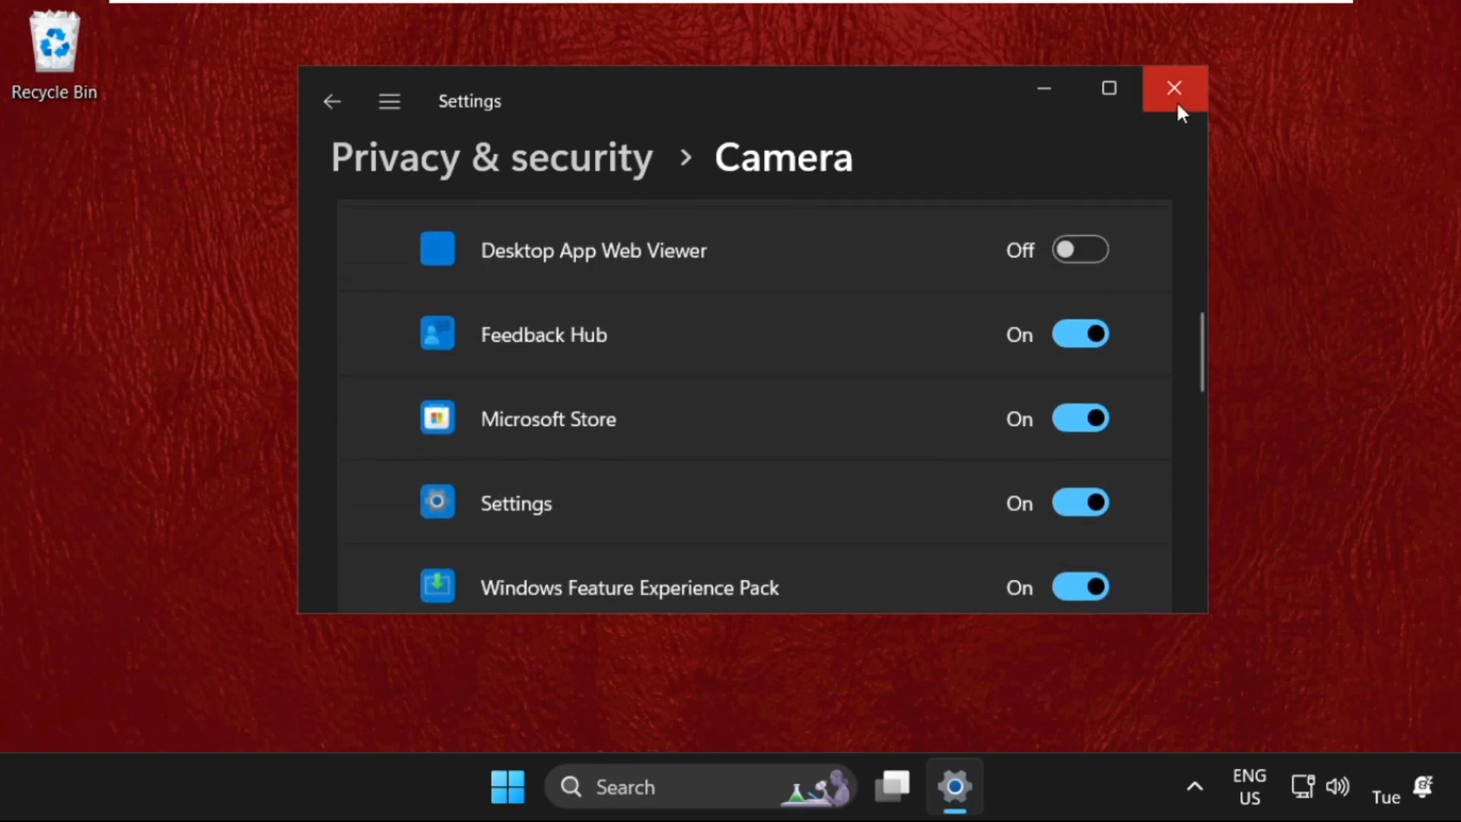
click(1174, 87)
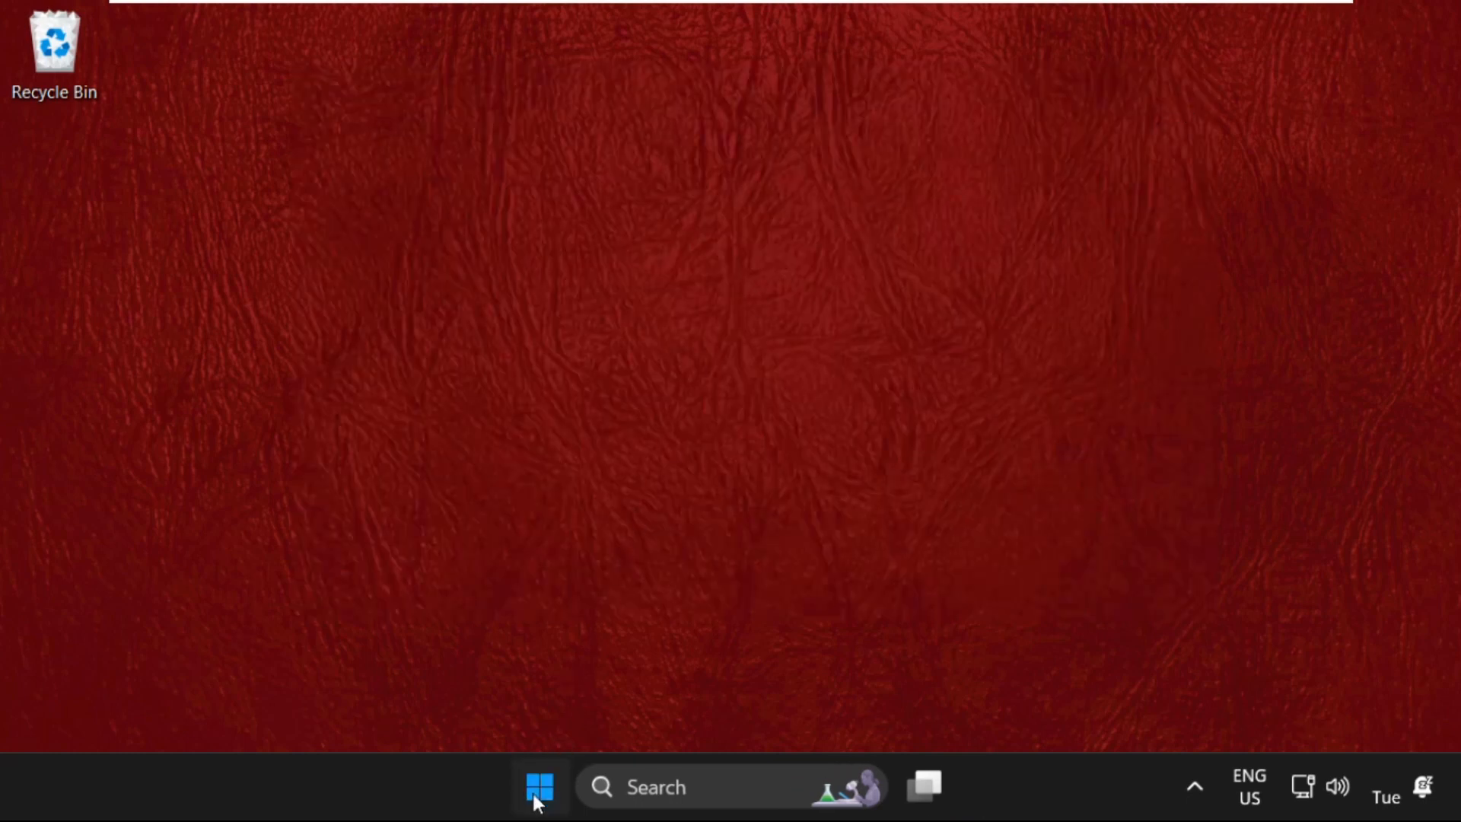
click(539, 786)
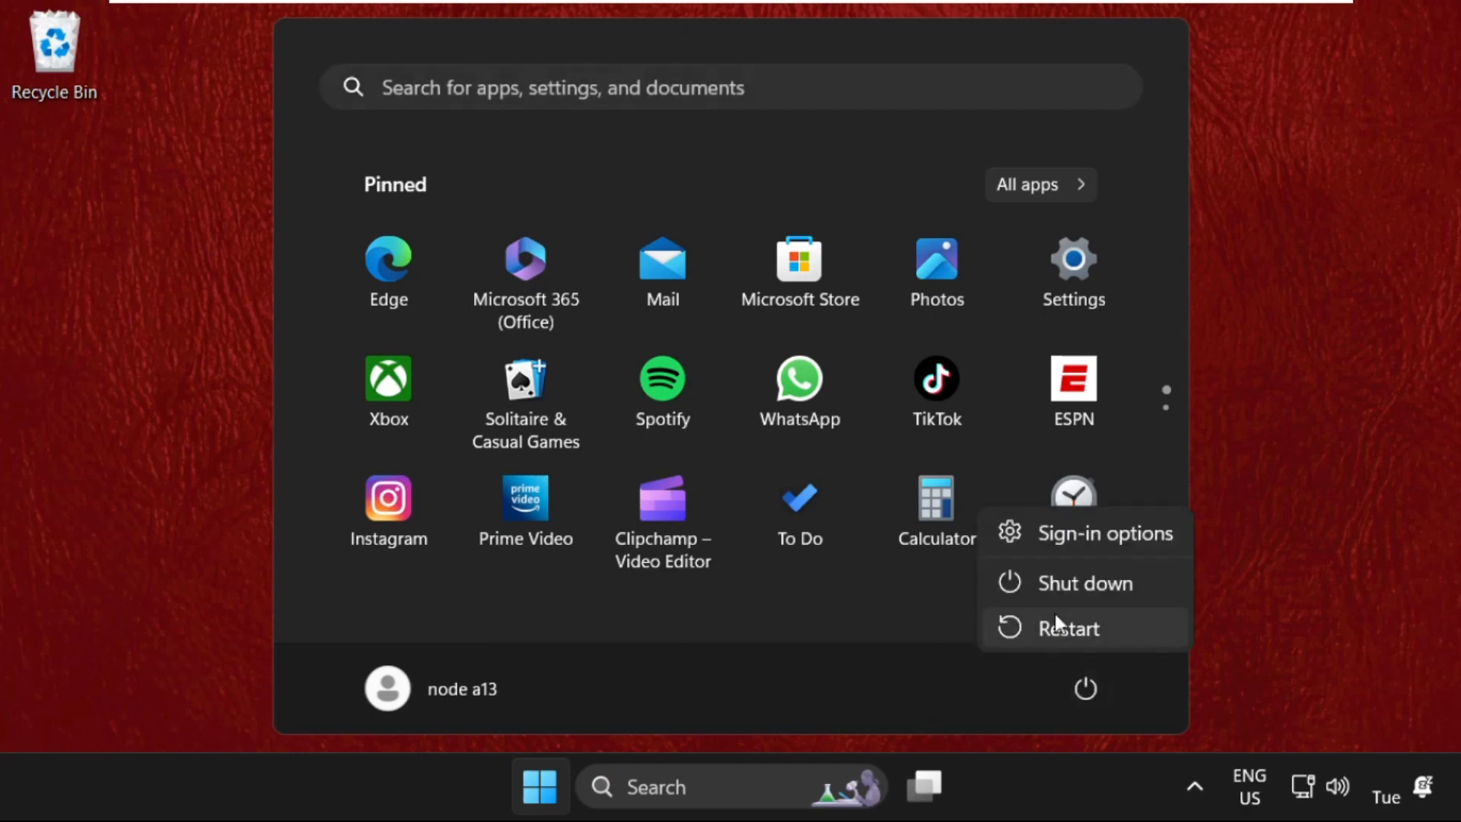